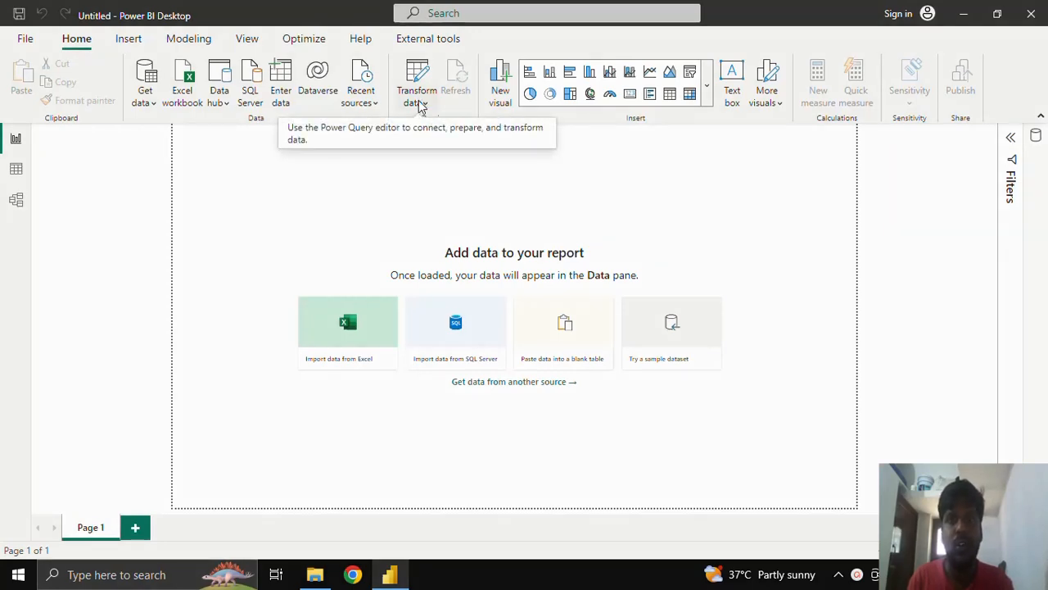
mouse_move(389, 179)
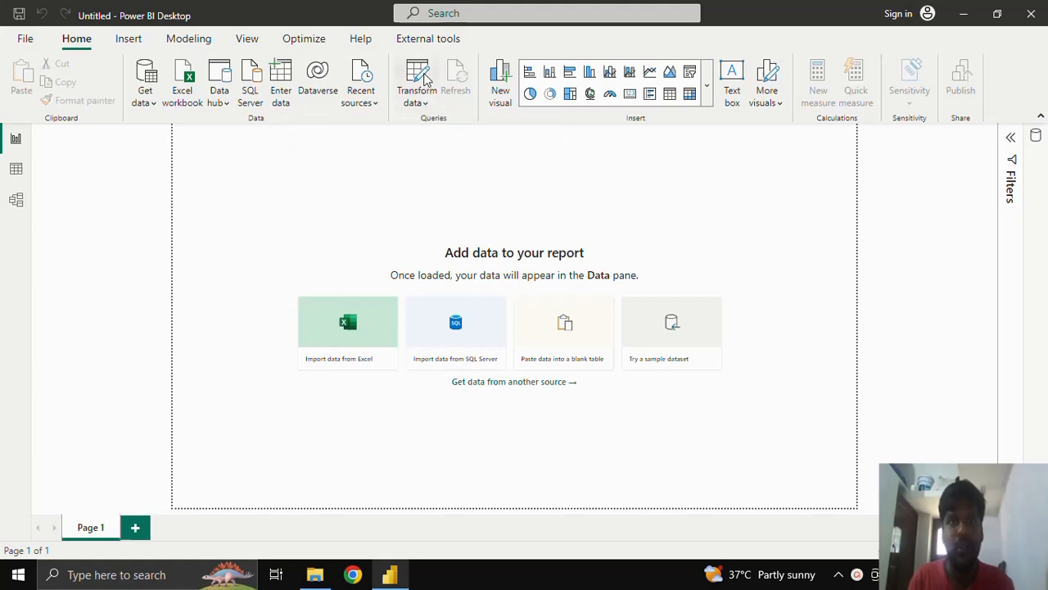
Launch Power Query Editor from the Transform data dropdown on the Home ribbon
click(417, 82)
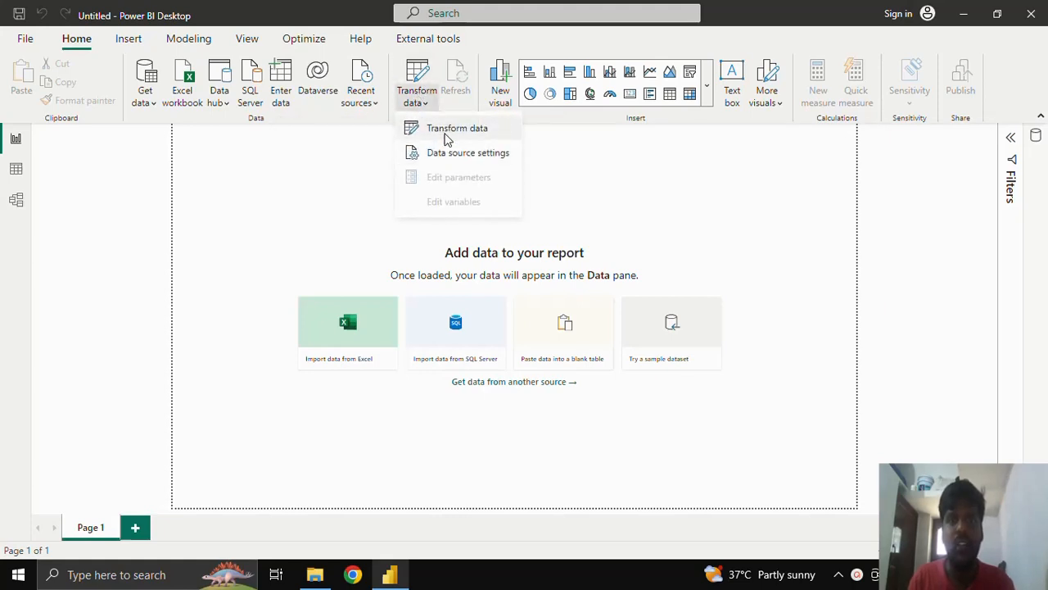
click(457, 128)
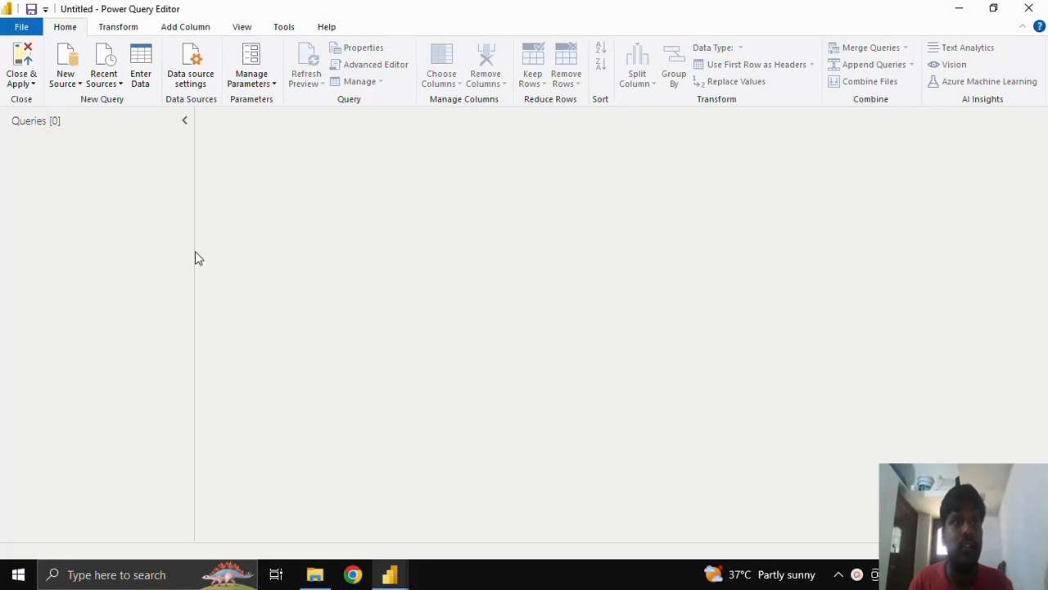
mouse_move(82, 183)
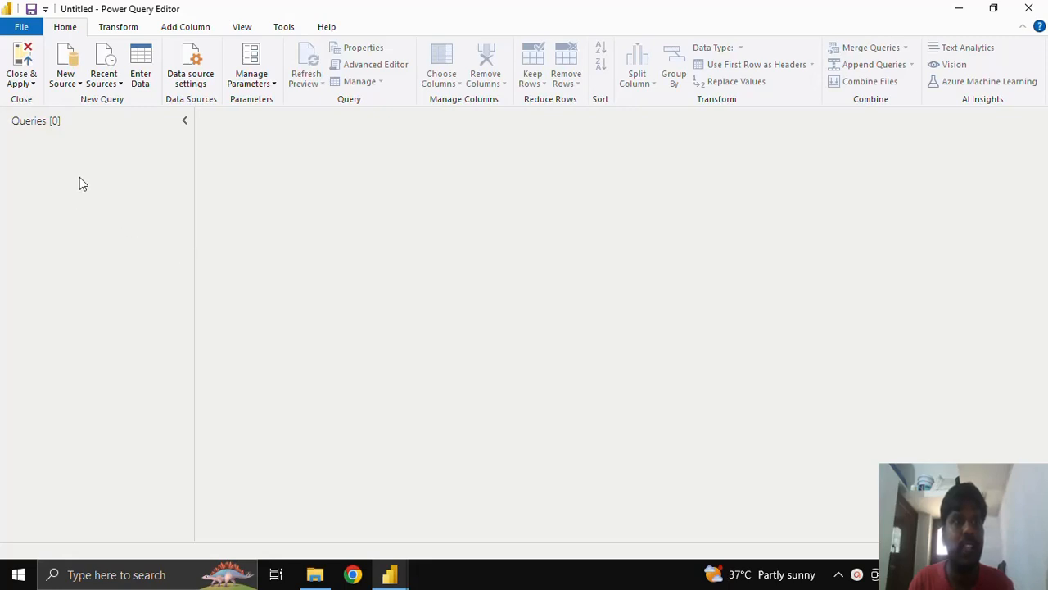
mouse_move(65, 103)
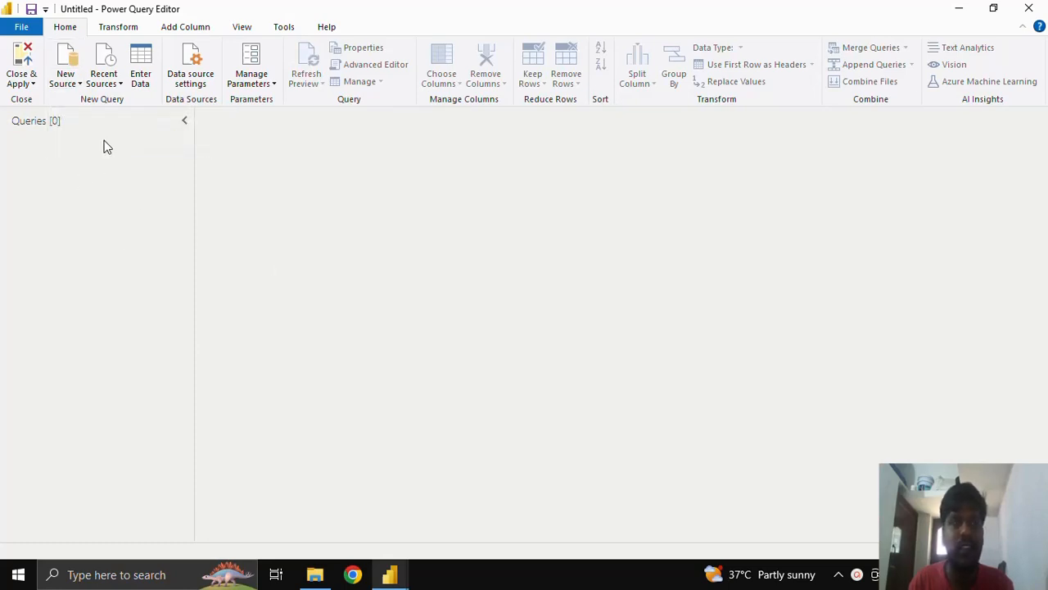
mouse_move(66, 65)
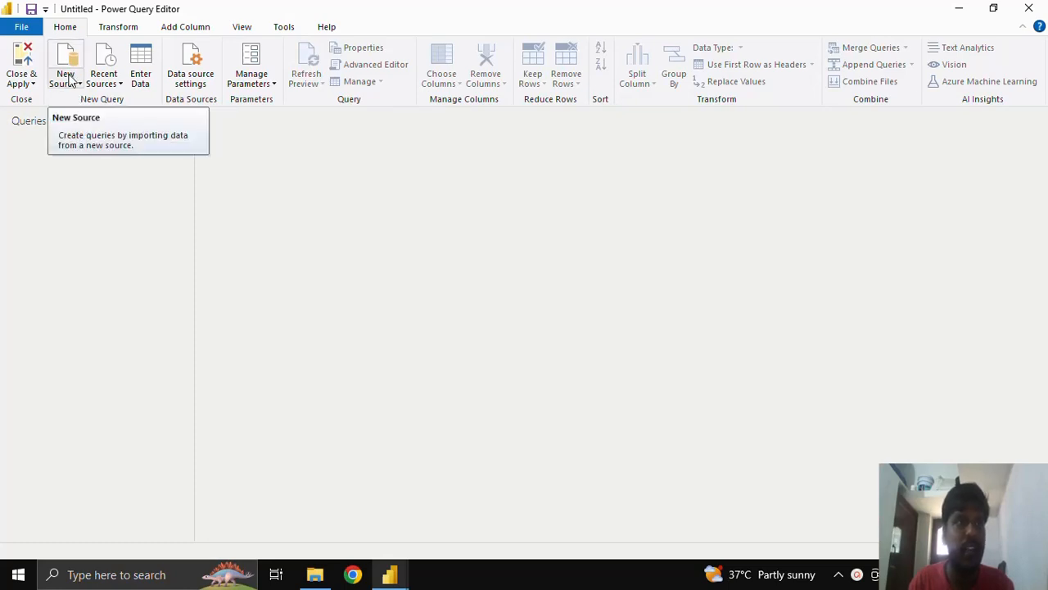
Add a Blank Query from New Source, creating Query1
click(65, 66)
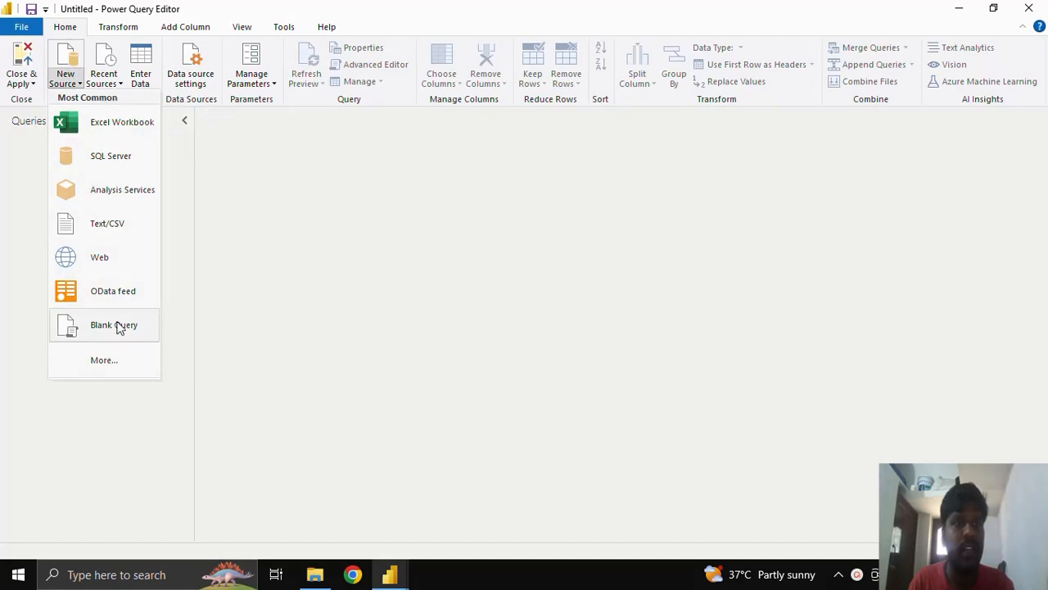
click(113, 325)
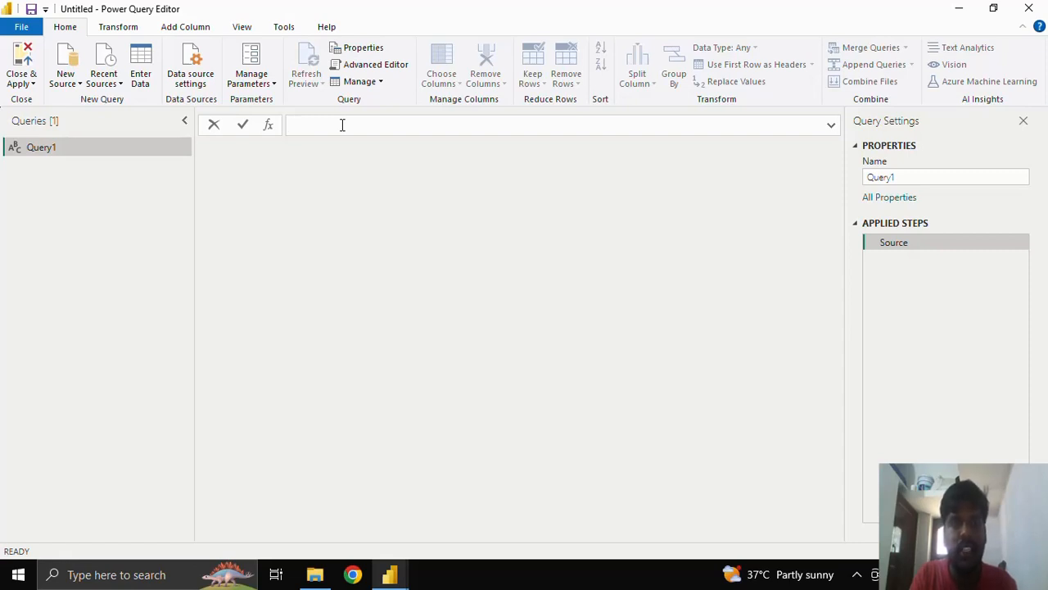
Enter the list formula = {1,2,3,4,5,6}, then try {1...100}
text(=)
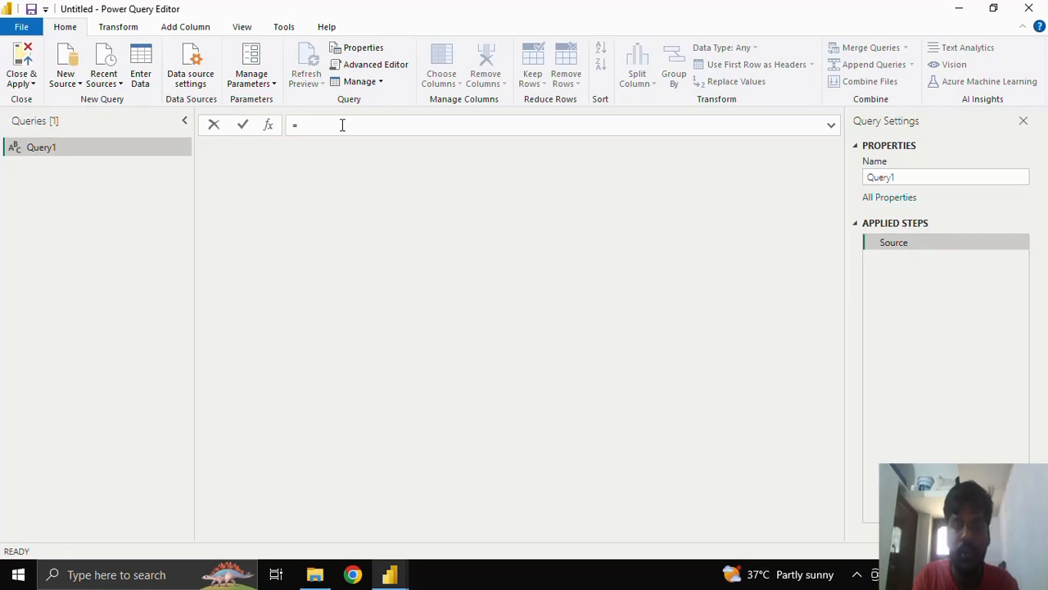
text(0})
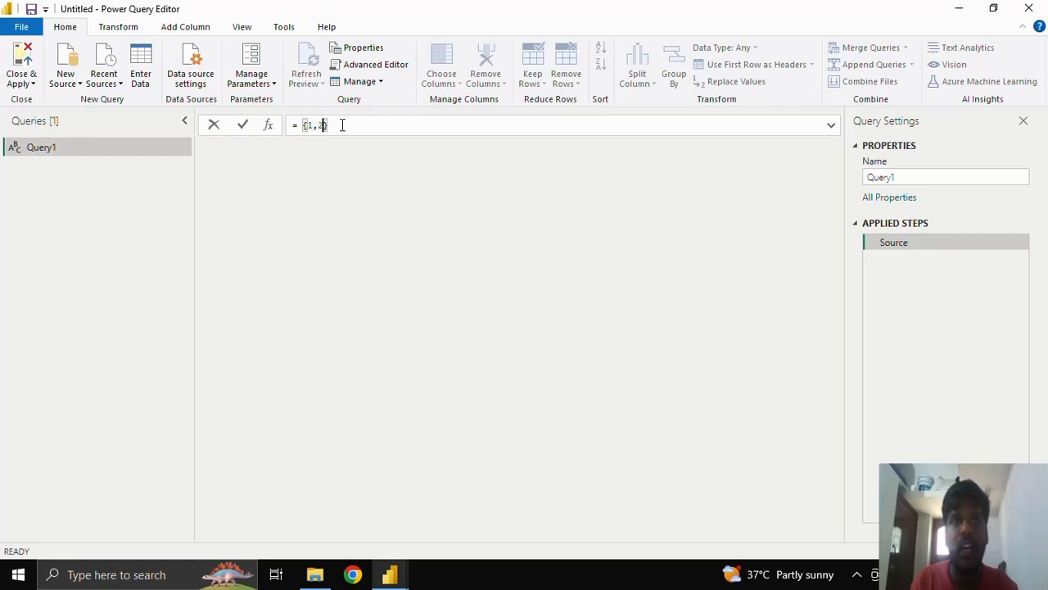
text(3,4,5,6)
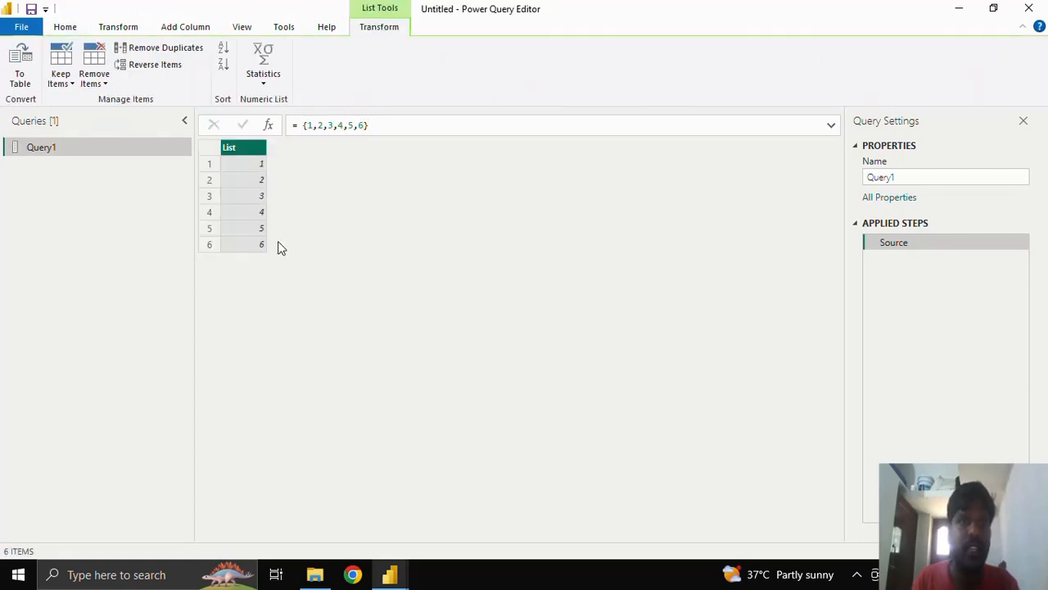
mouse_move(276, 195)
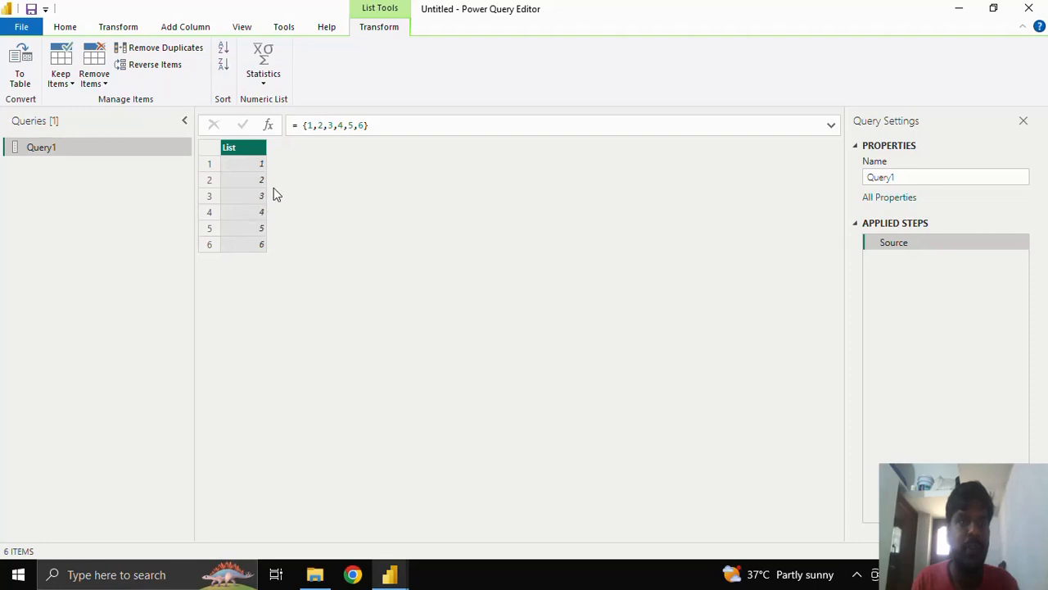
mouse_move(274, 182)
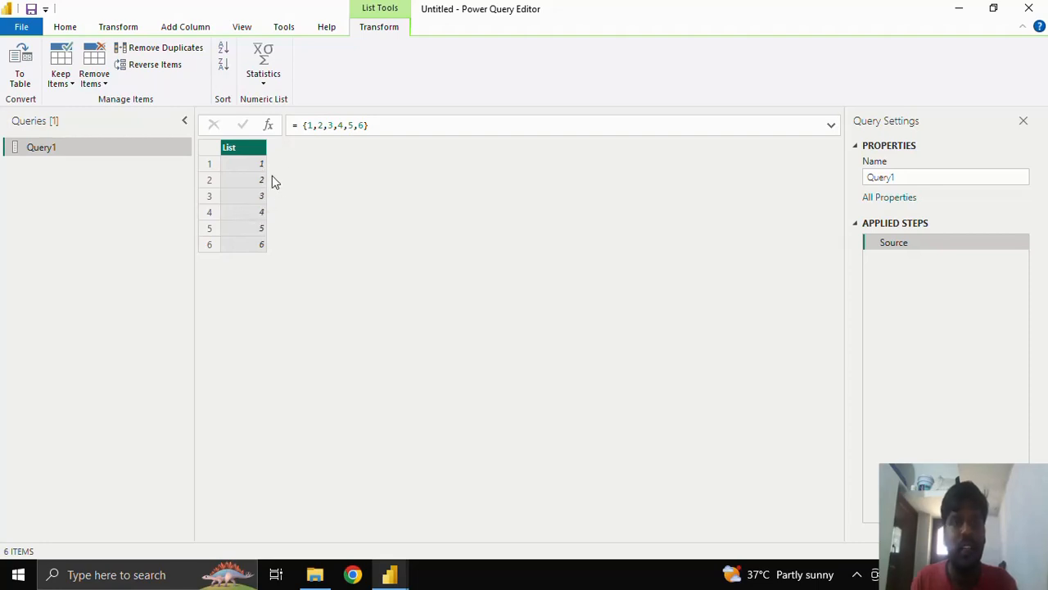
mouse_move(279, 227)
text(= {1...100)
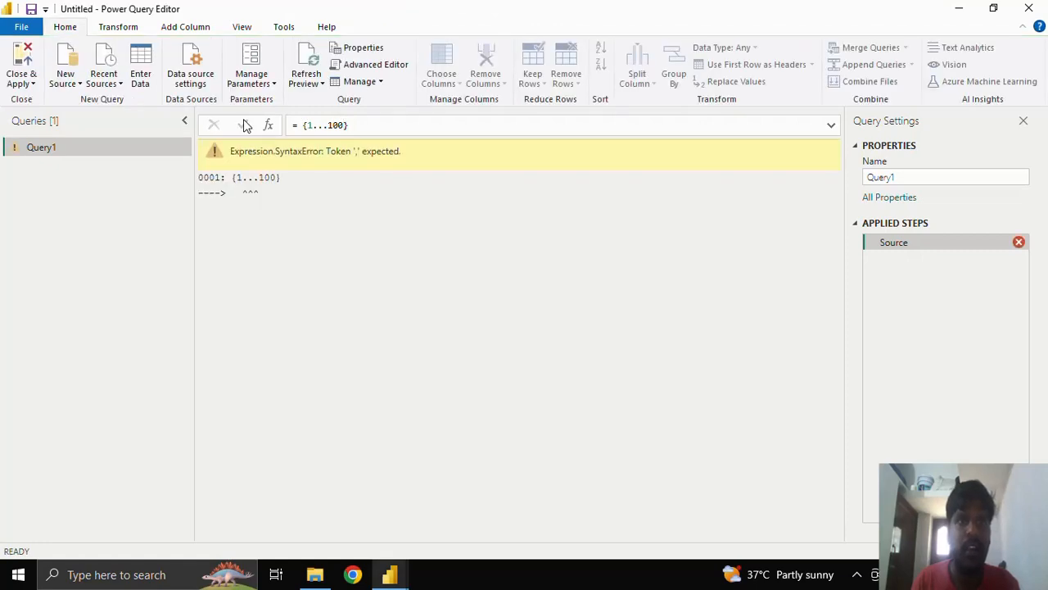
Commit the corrected {1..100} formula and rename the query to 'list'
click(326, 124)
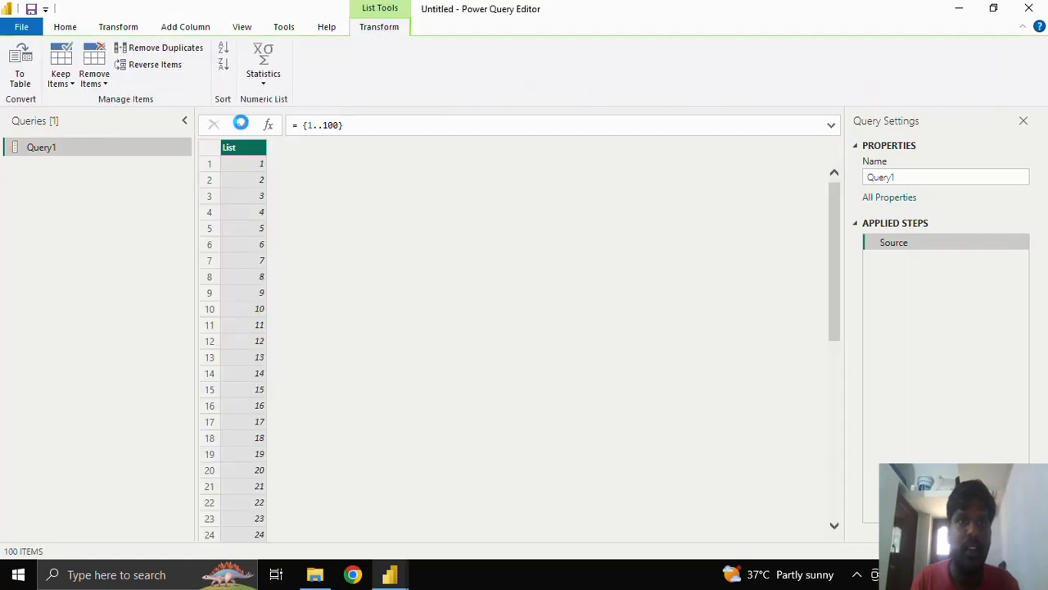
scroll(down, 3)
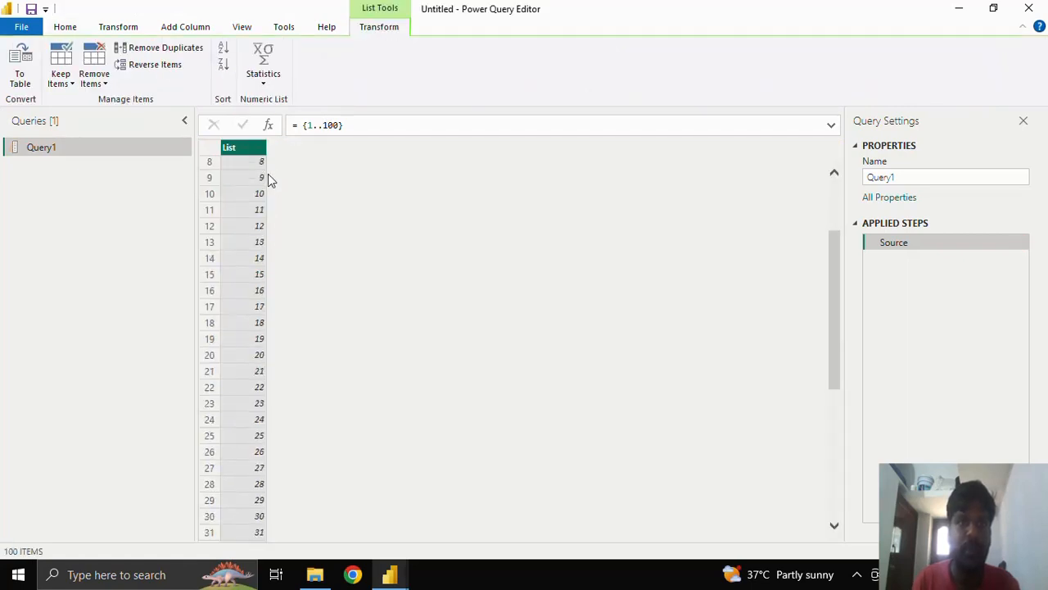
scroll(down, 3)
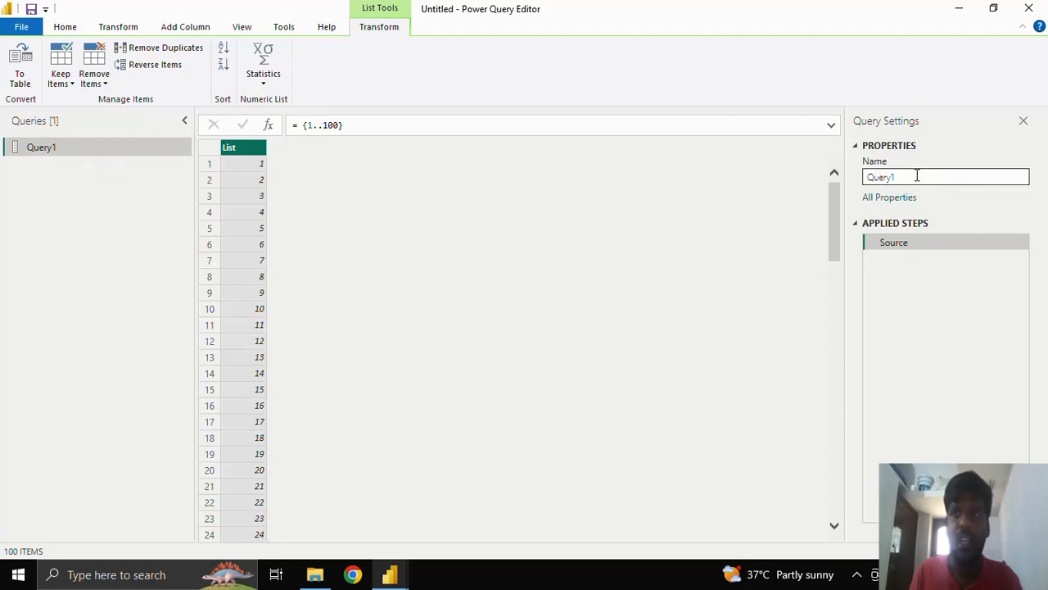
text(list)
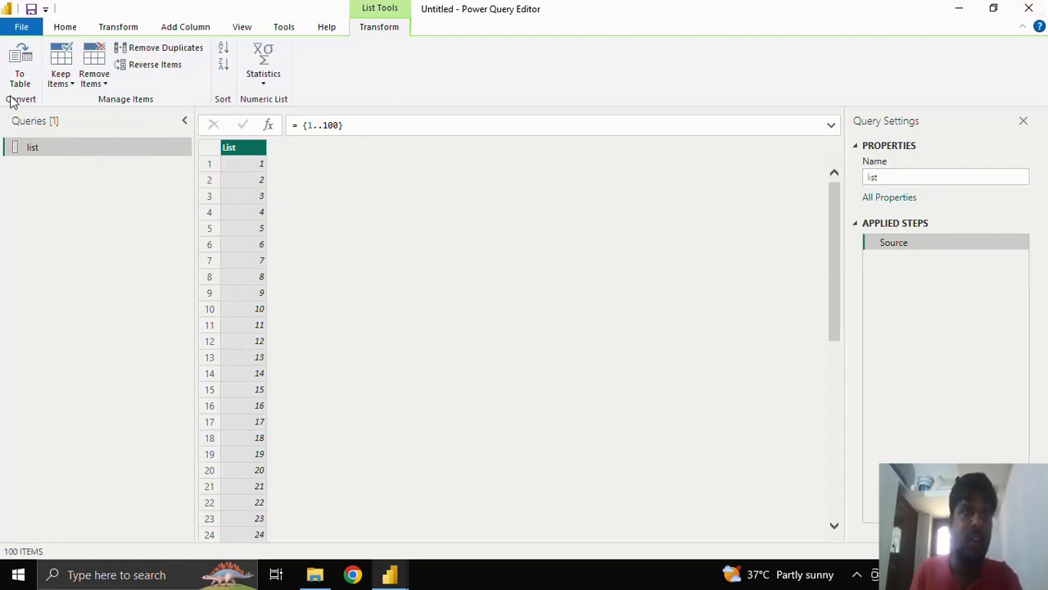
mouse_move(19, 64)
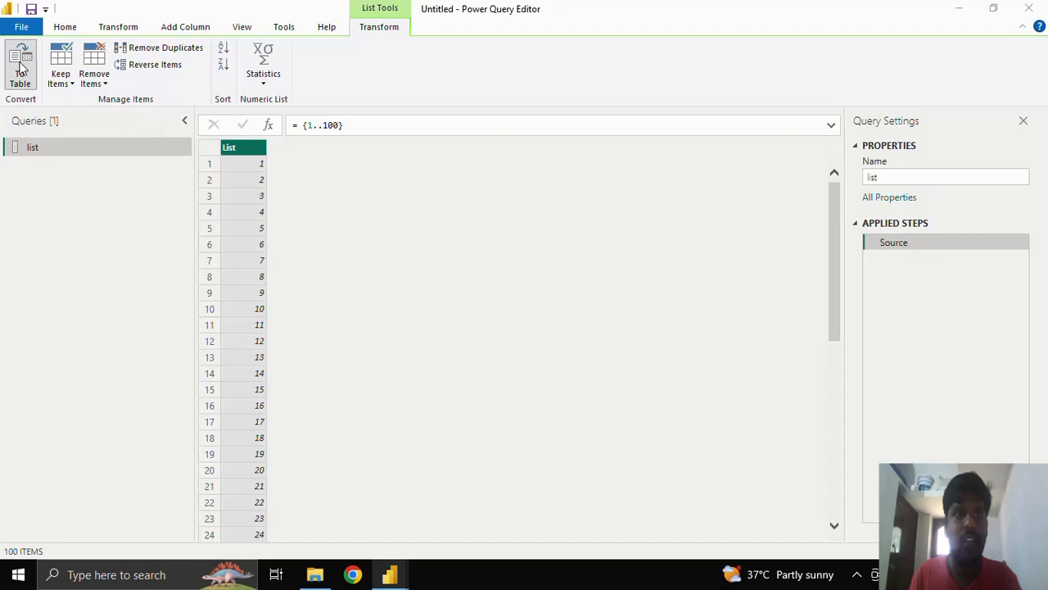
Convert the list query to a single-column table of 100 rows
click(19, 66)
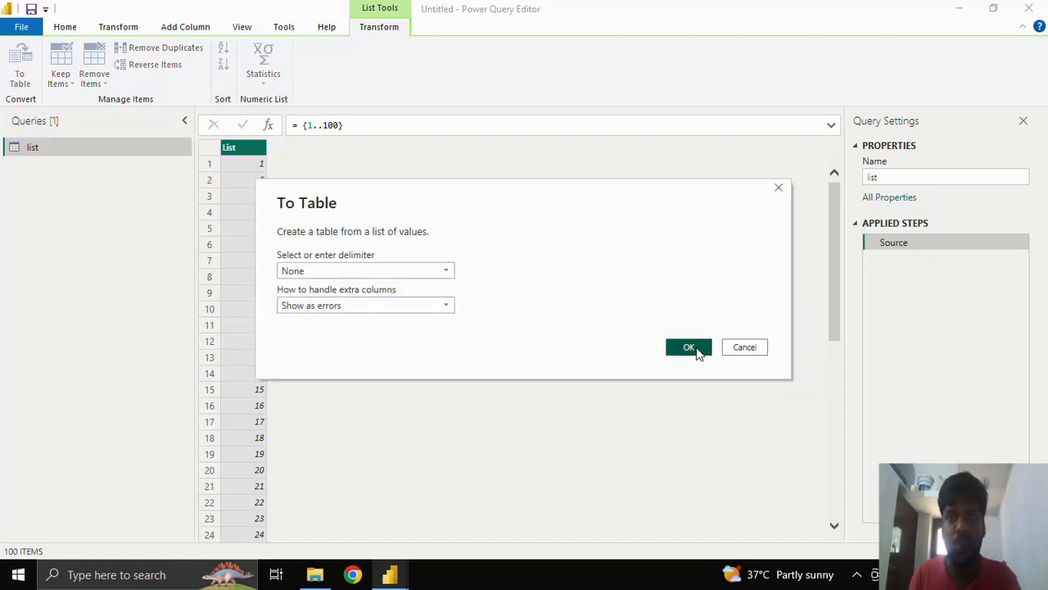
click(689, 347)
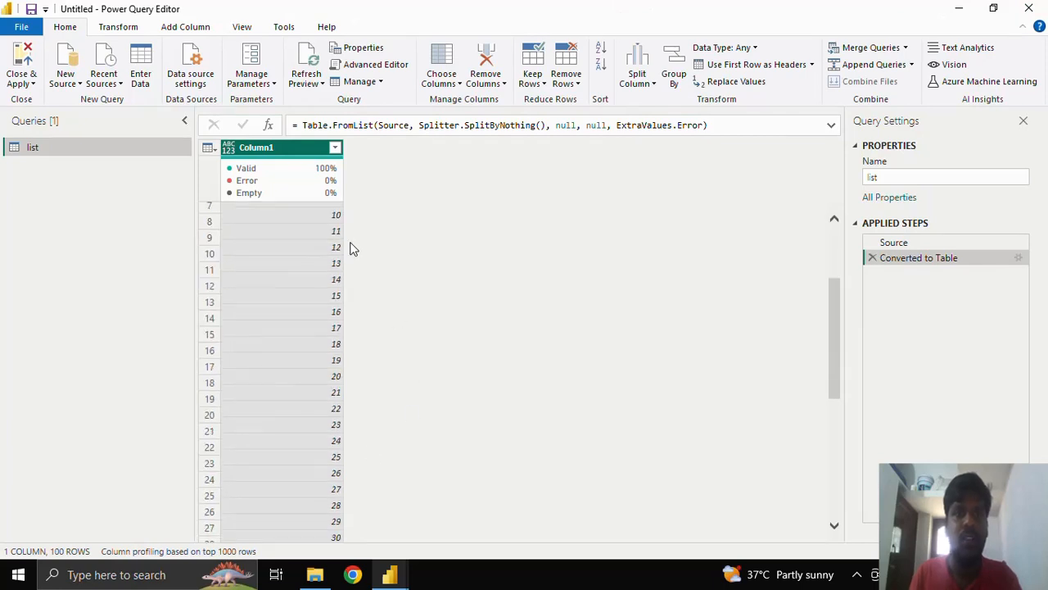
scroll(down, 3)
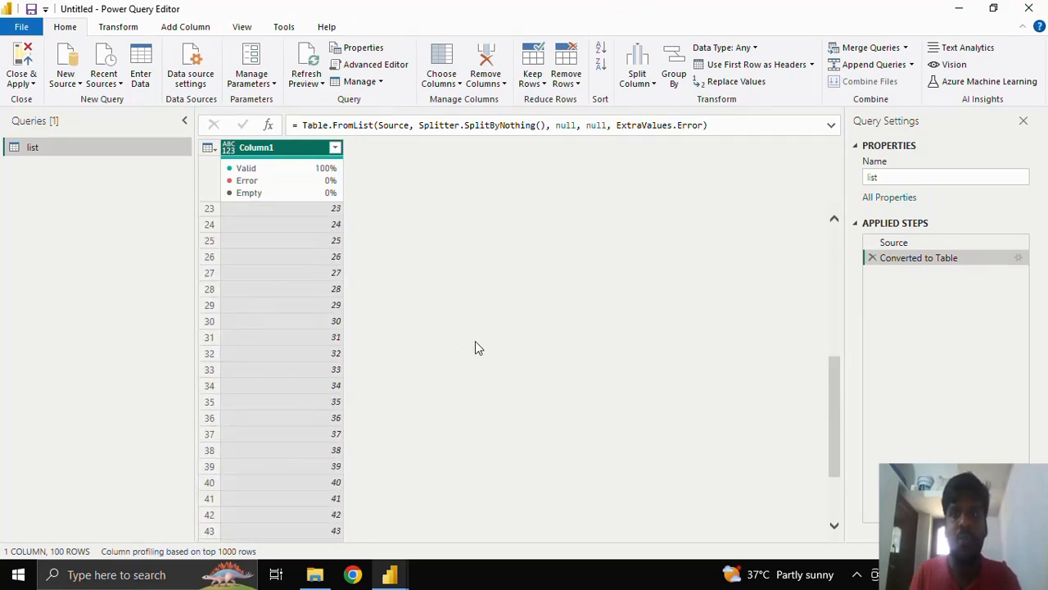
scroll(down, 3)
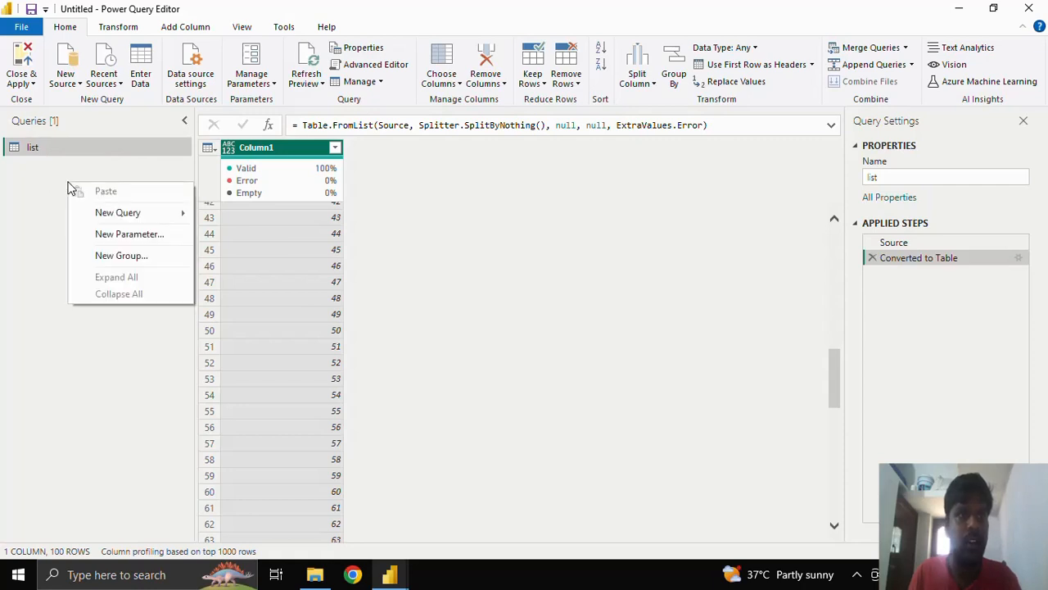
mouse_move(118, 212)
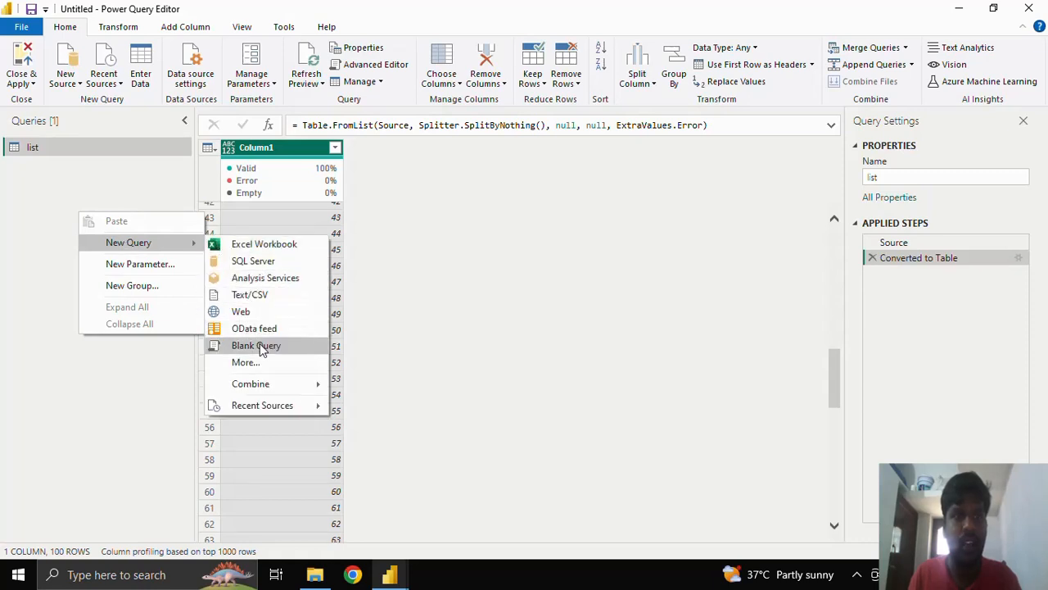
Add a blank query holding the record [A = 1, B = 2, C = 3, D = 4] and evaluate it
click(257, 345)
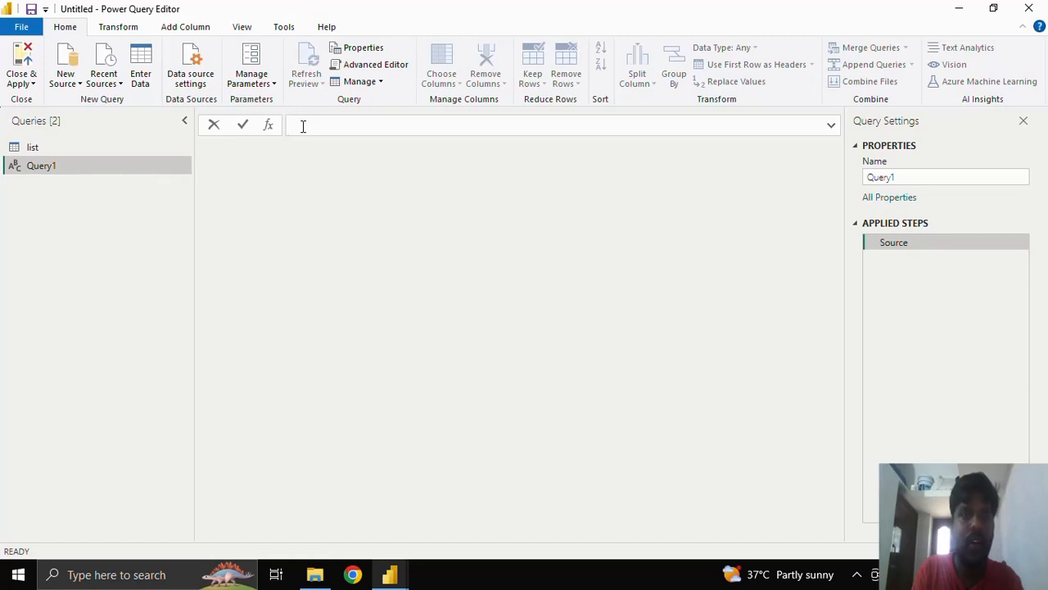
text(= [)
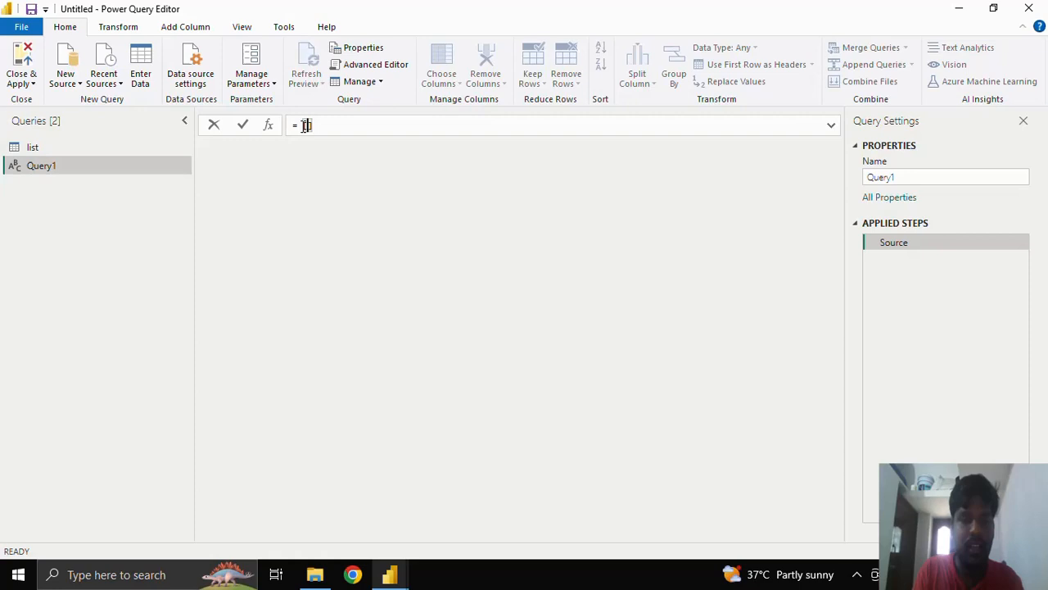
text(A =)
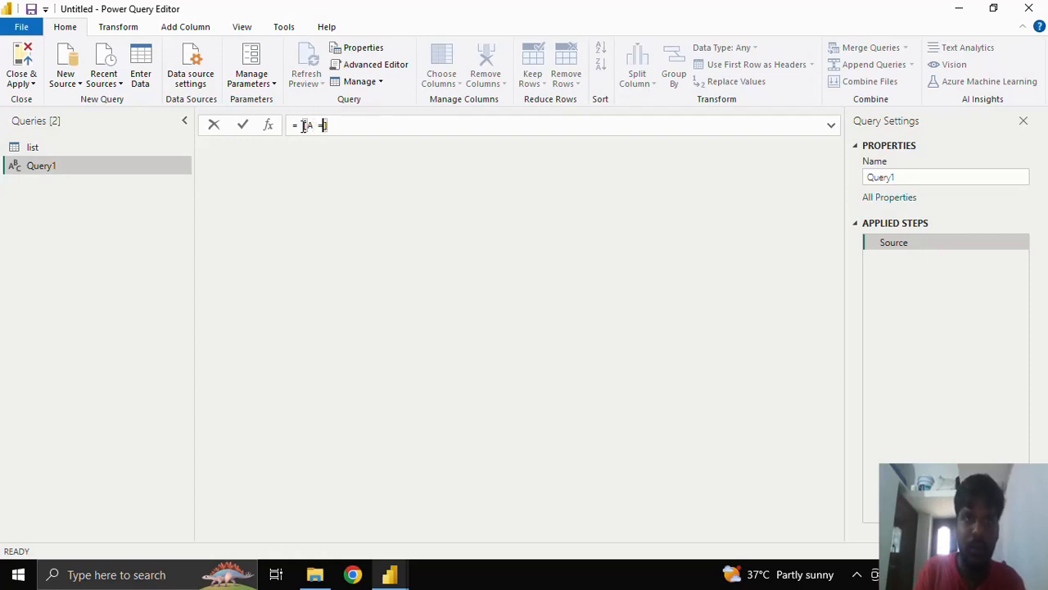
text(1)
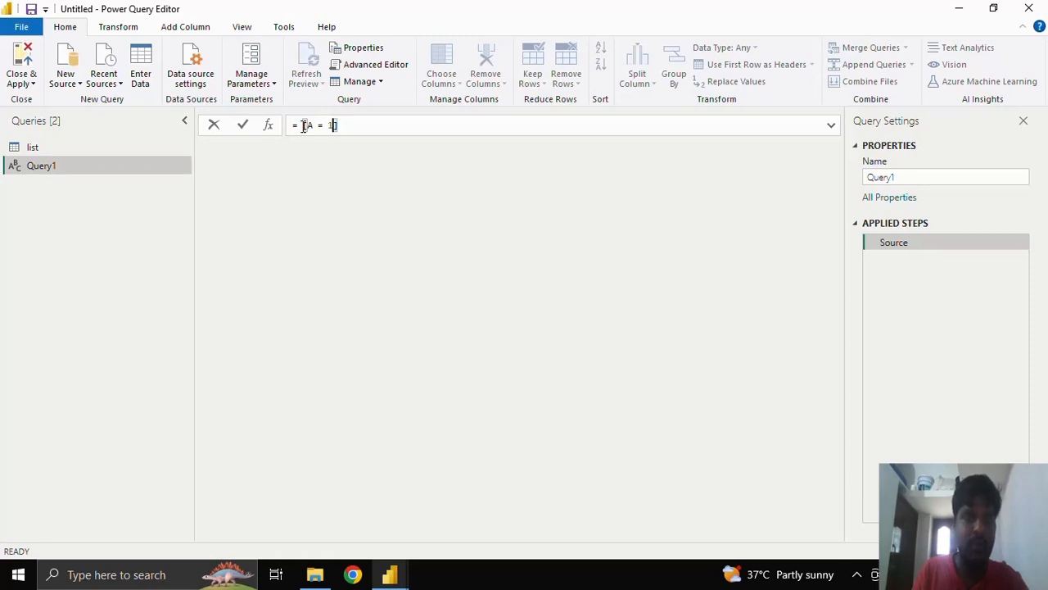
text(,)
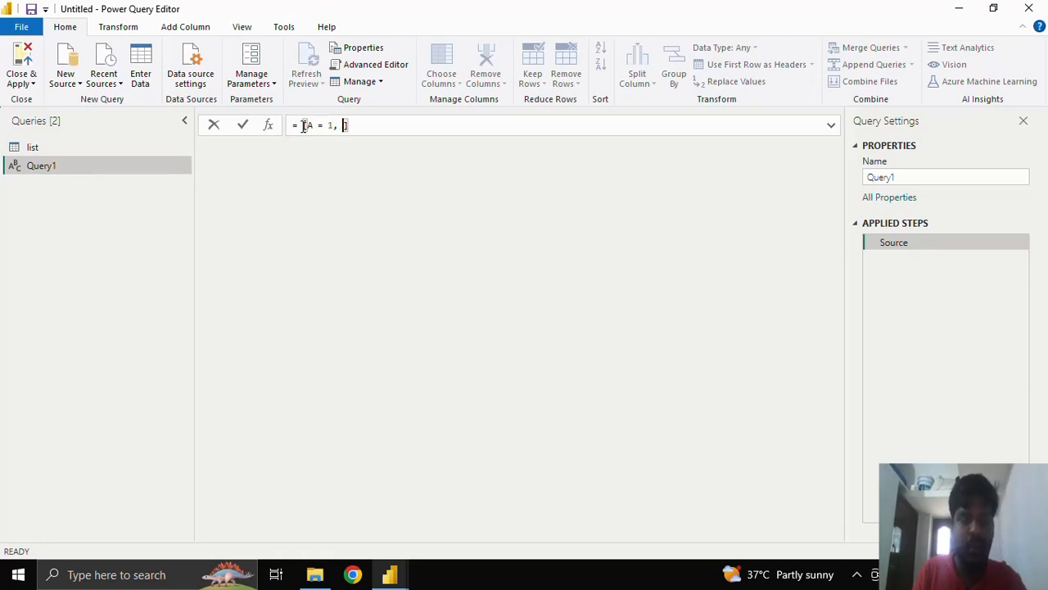
text(B = 2)
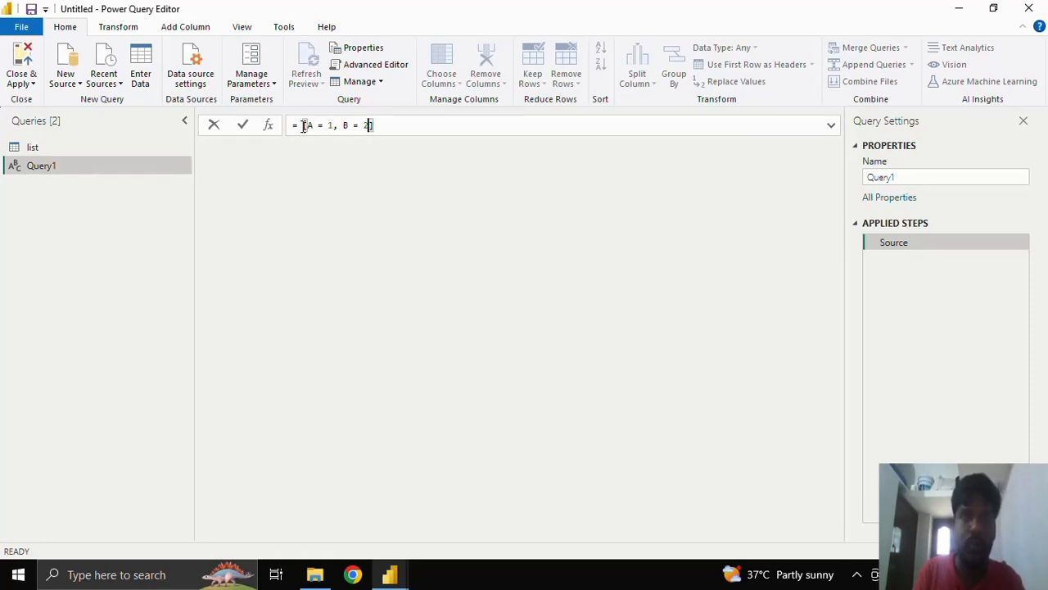
text(, C =)
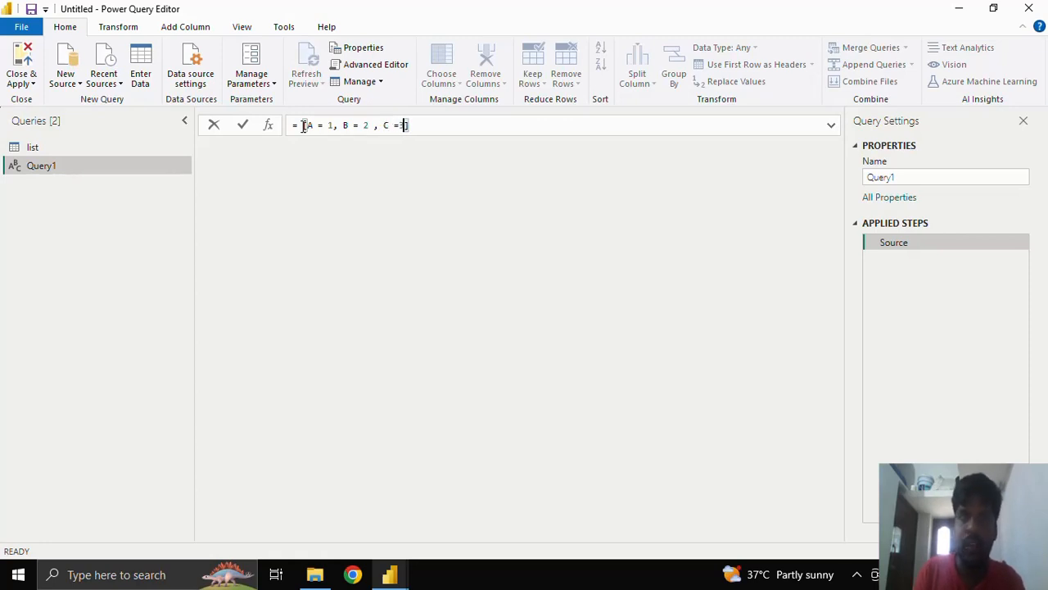
text(,D =)
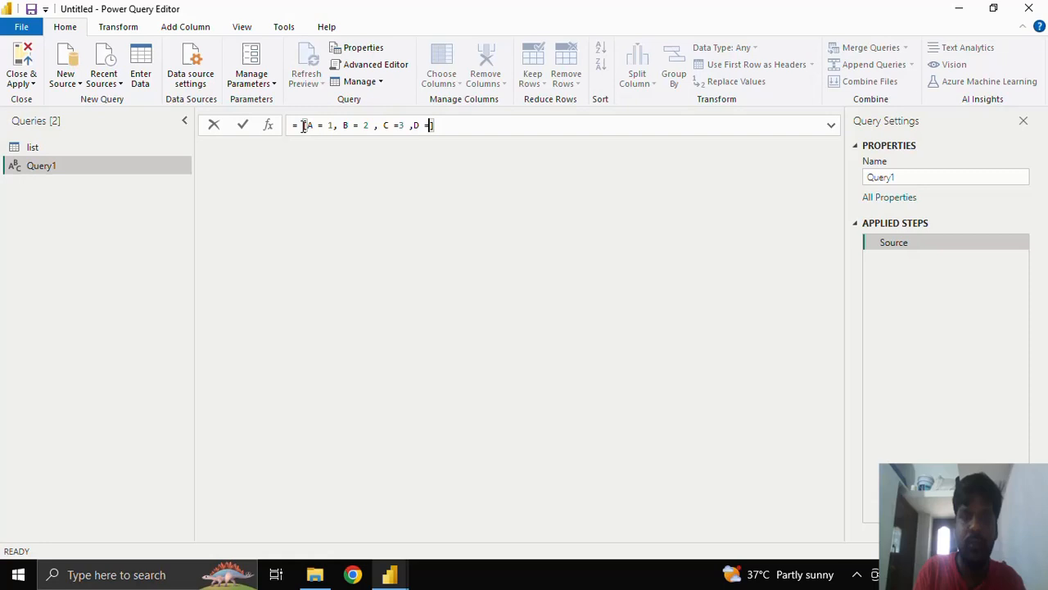
text(4)
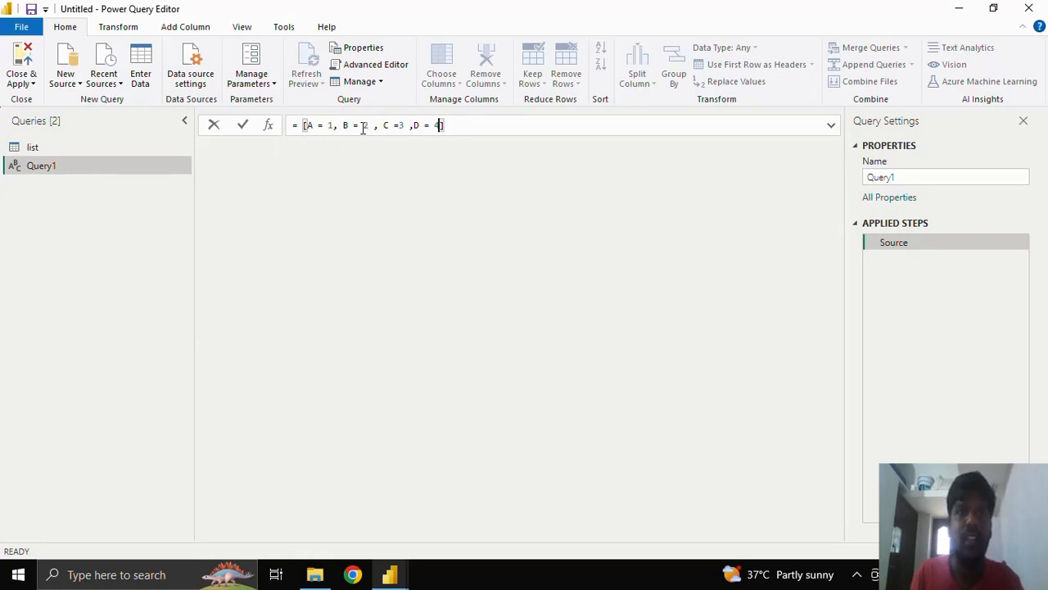
click(243, 125)
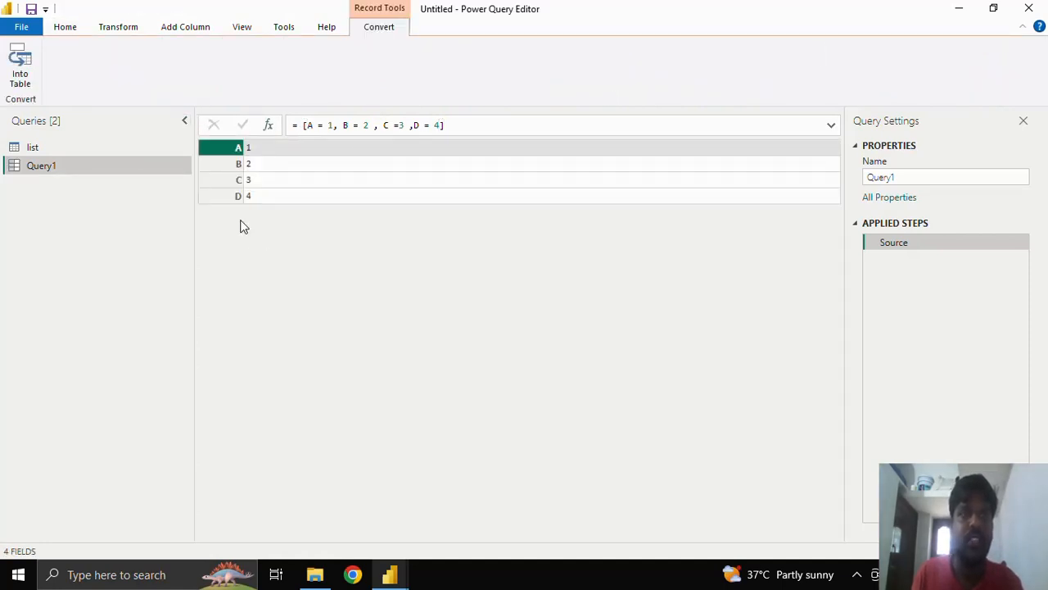
mouse_move(282, 140)
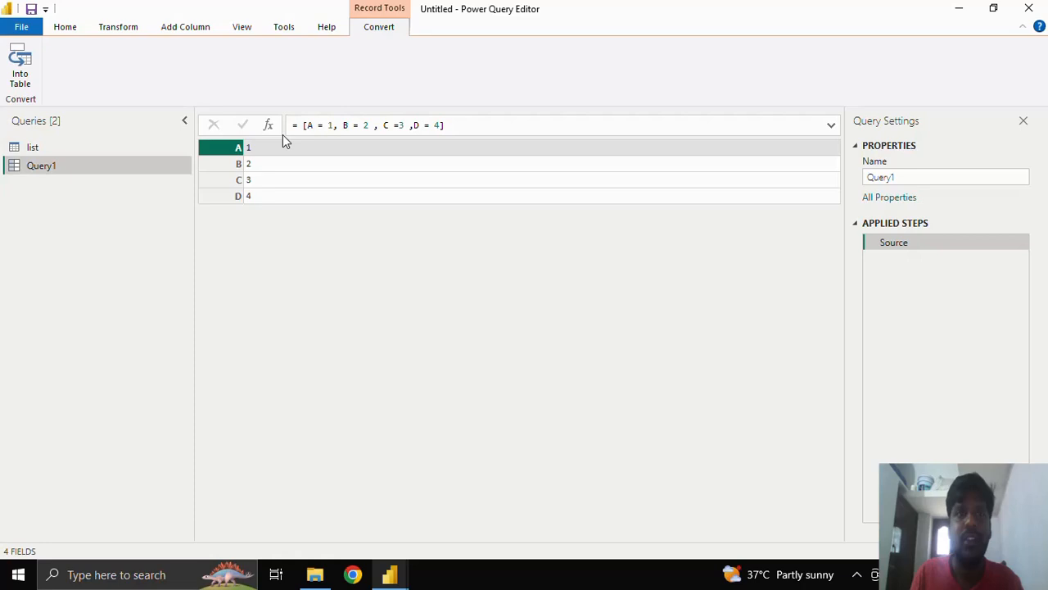
mouse_move(264, 172)
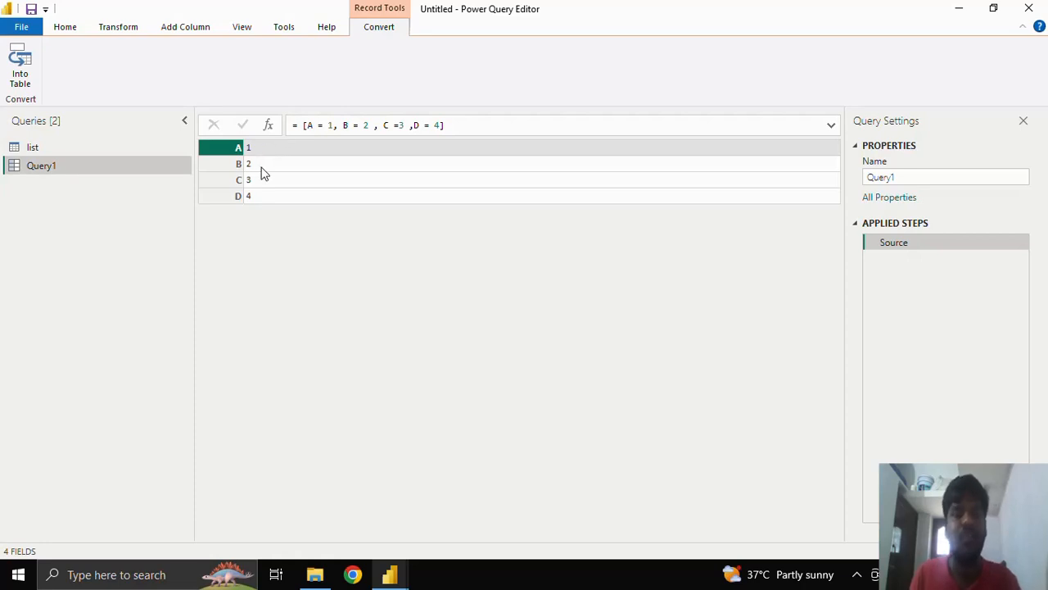
mouse_move(71, 92)
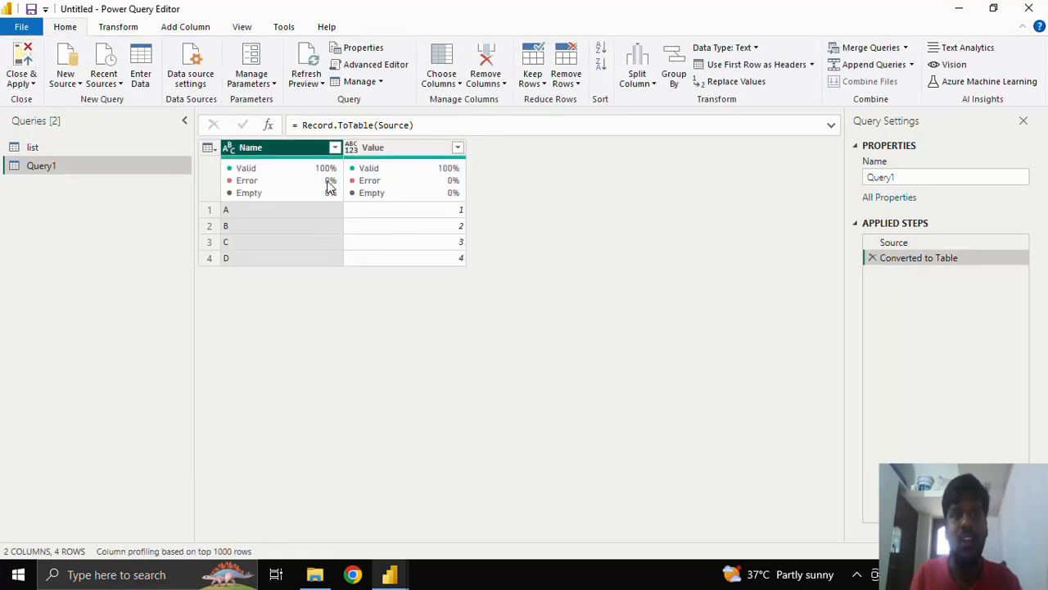
Replace the name Query1 with 'record' in Query Settings
click(945, 176)
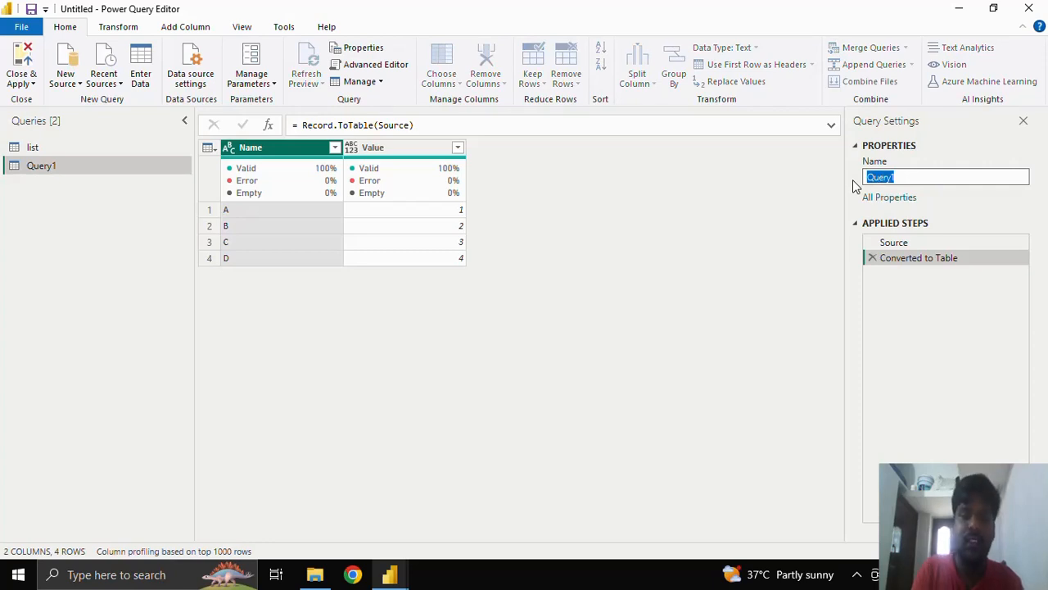
text(record)
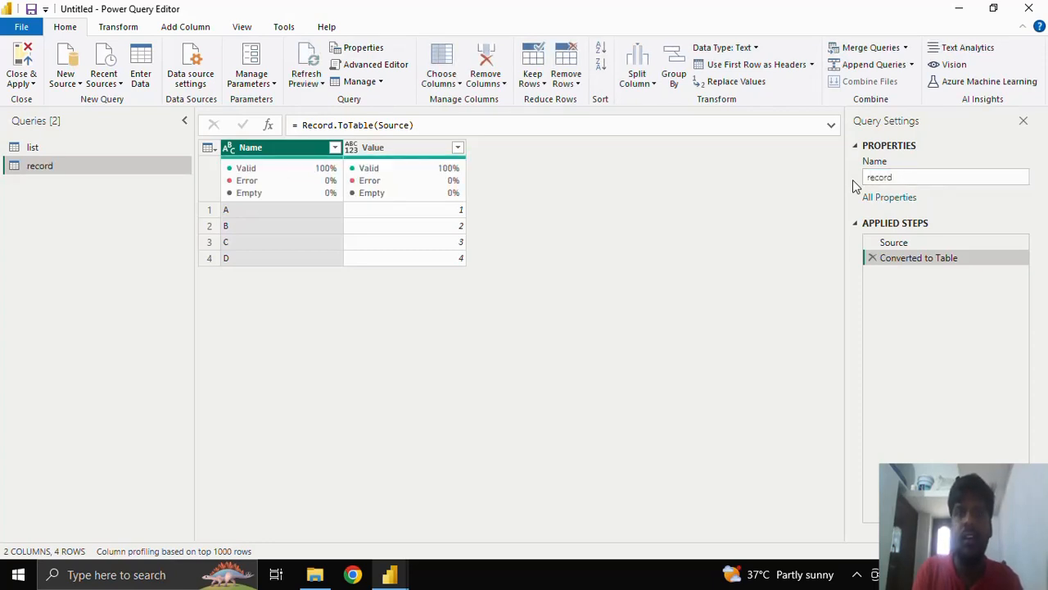
mouse_move(121, 199)
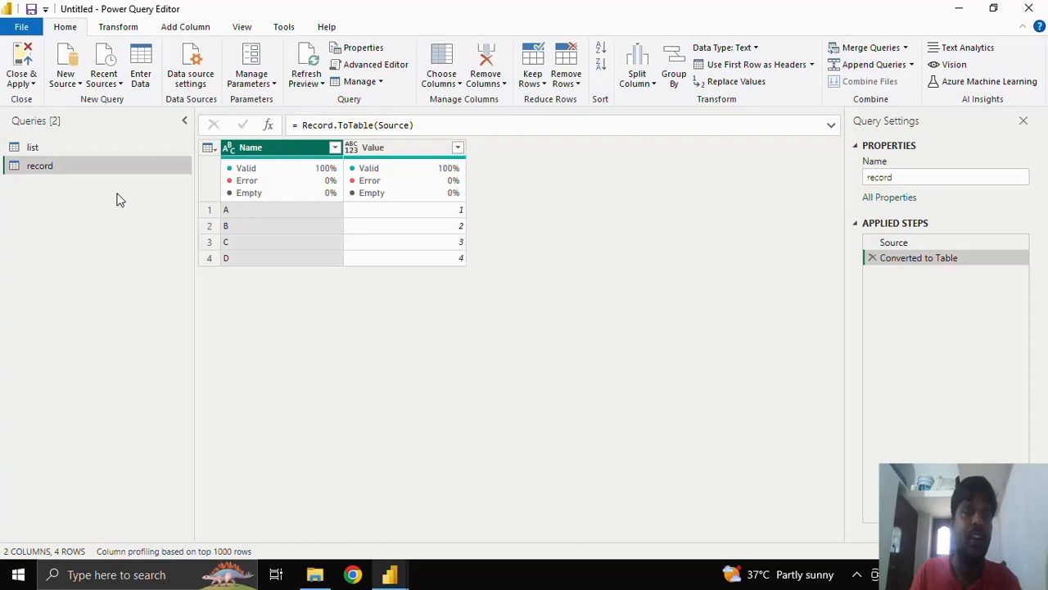
mouse_move(156, 168)
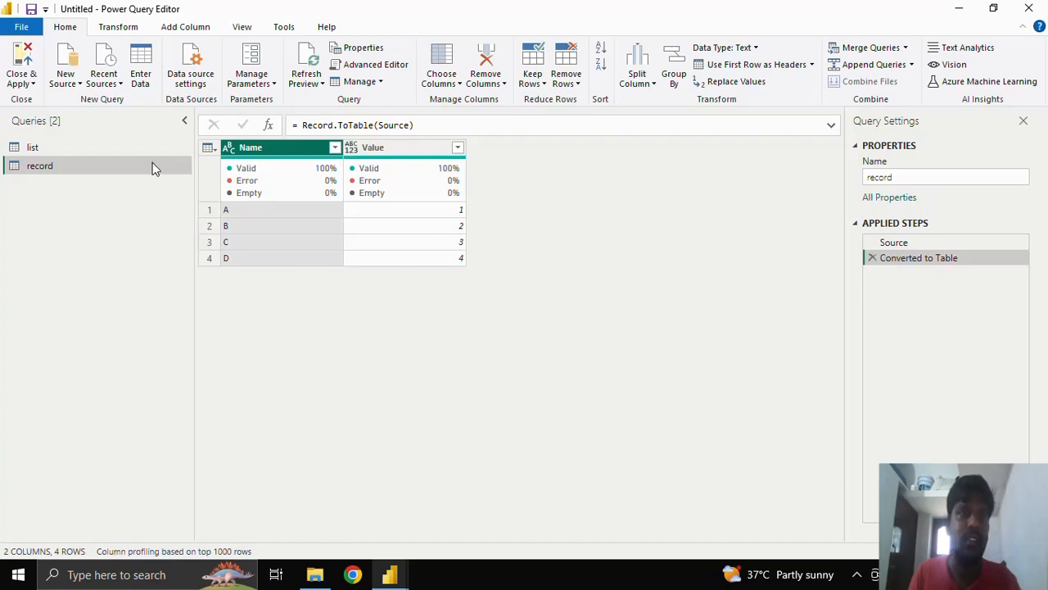
mouse_move(79, 188)
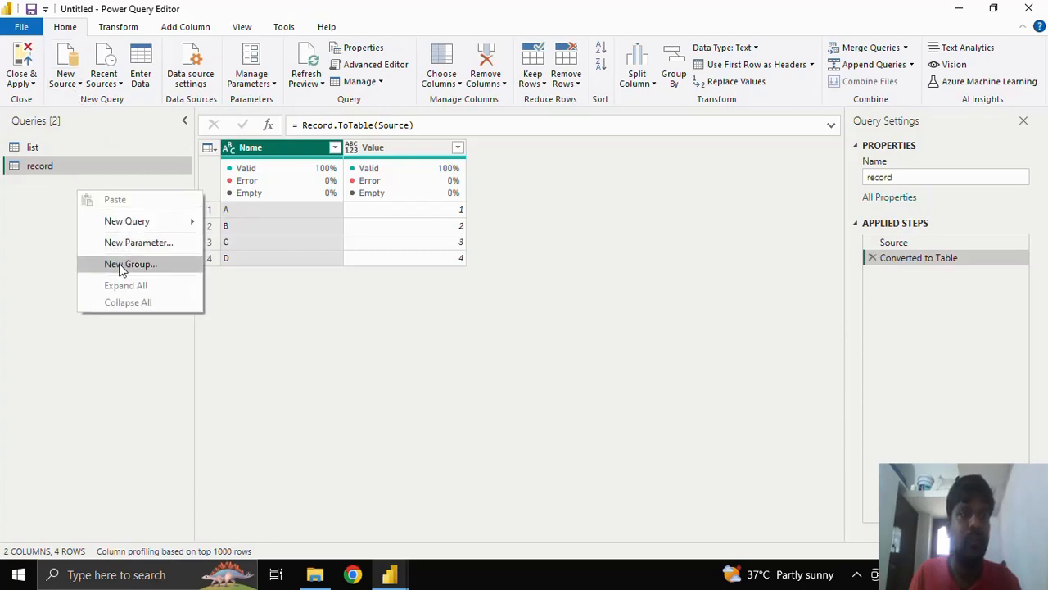
Add a blank query and start = #table with columns "A" and "B"
click(271, 328)
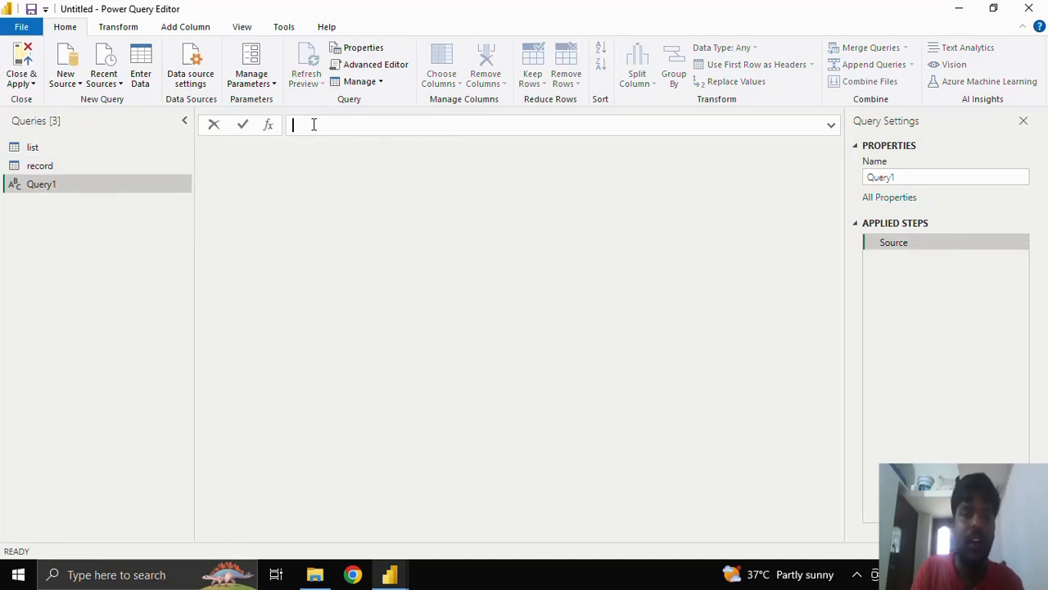
text(=)
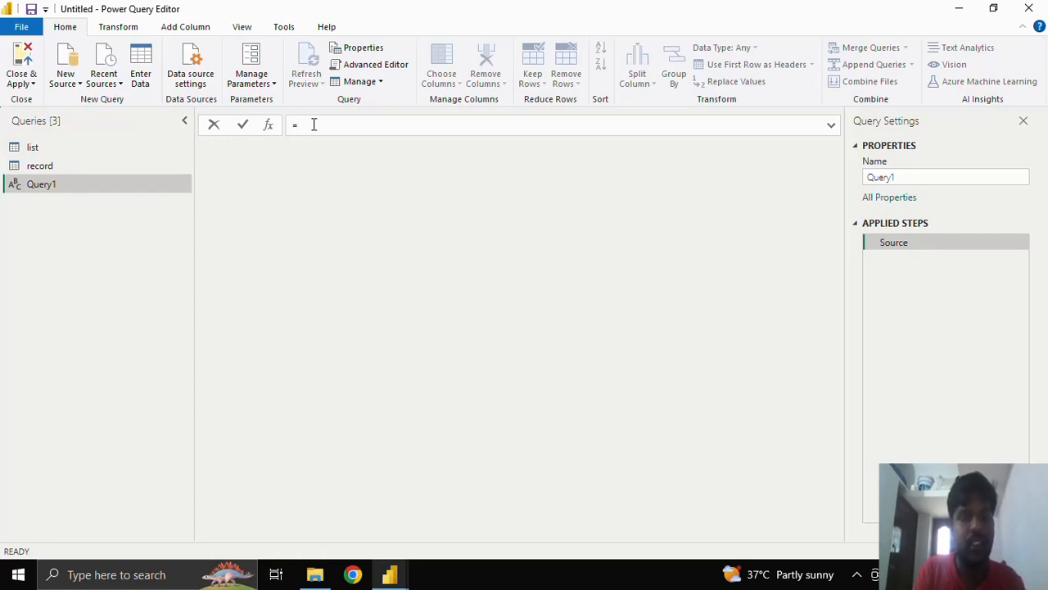
text(#table)
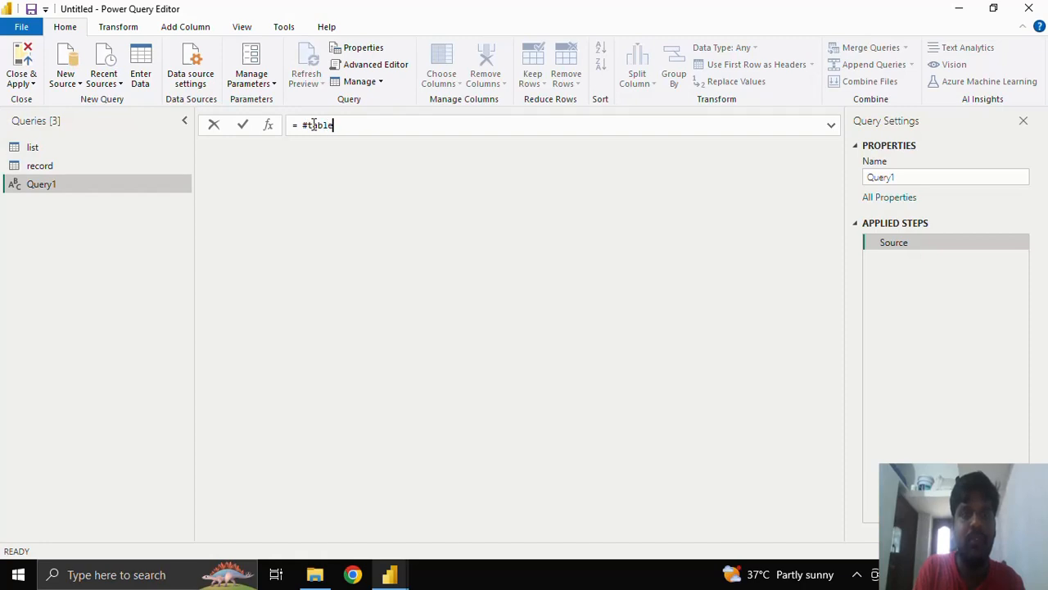
text(9)
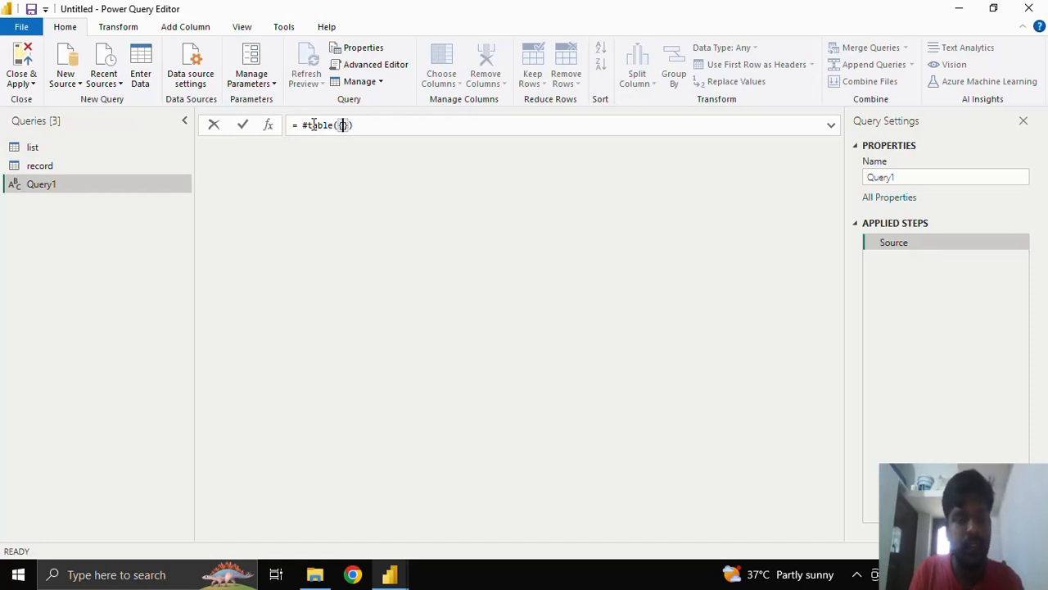
text({"A"})
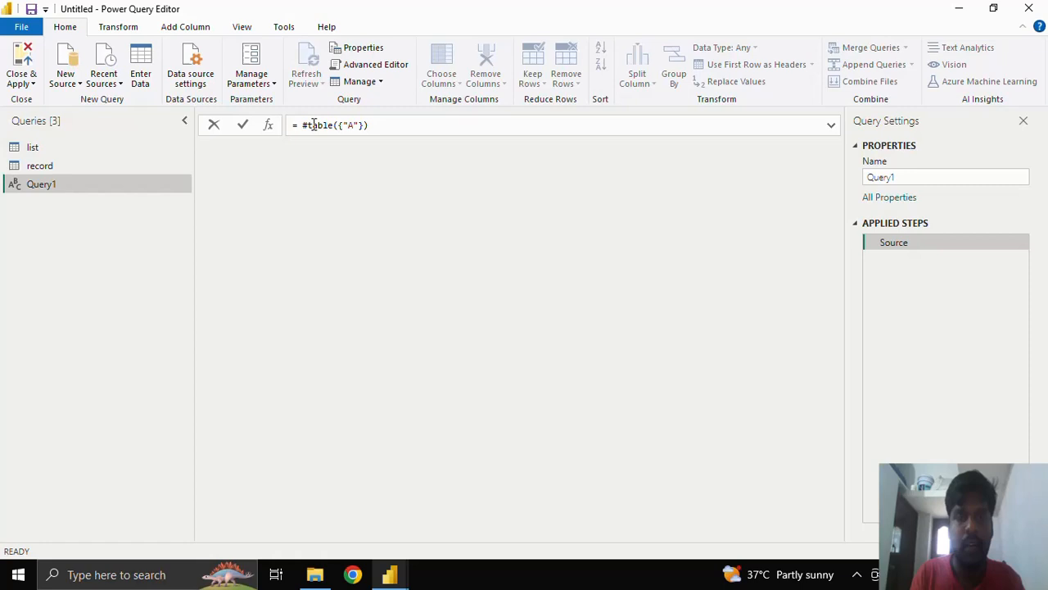
text(,)
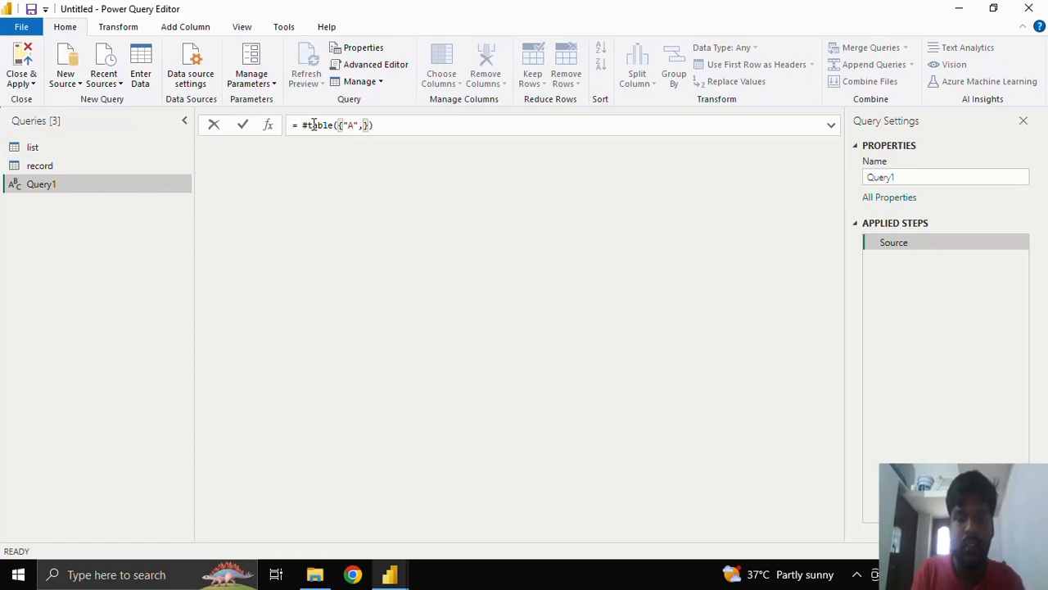
text("B")
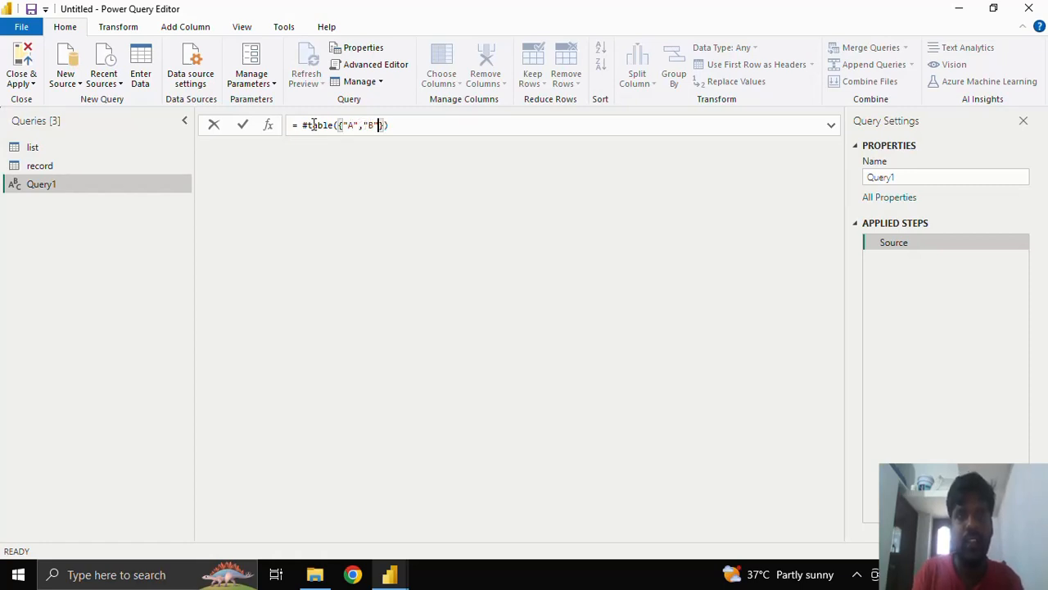
text(},)
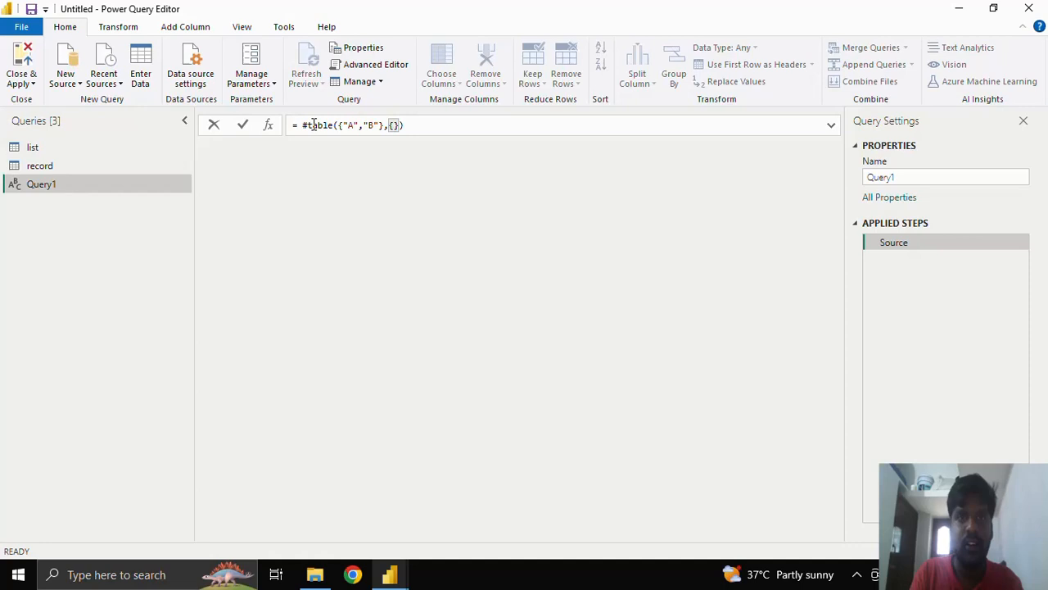
Complete the rows {1,2},{3,4} and evaluate the #table formula
text({})
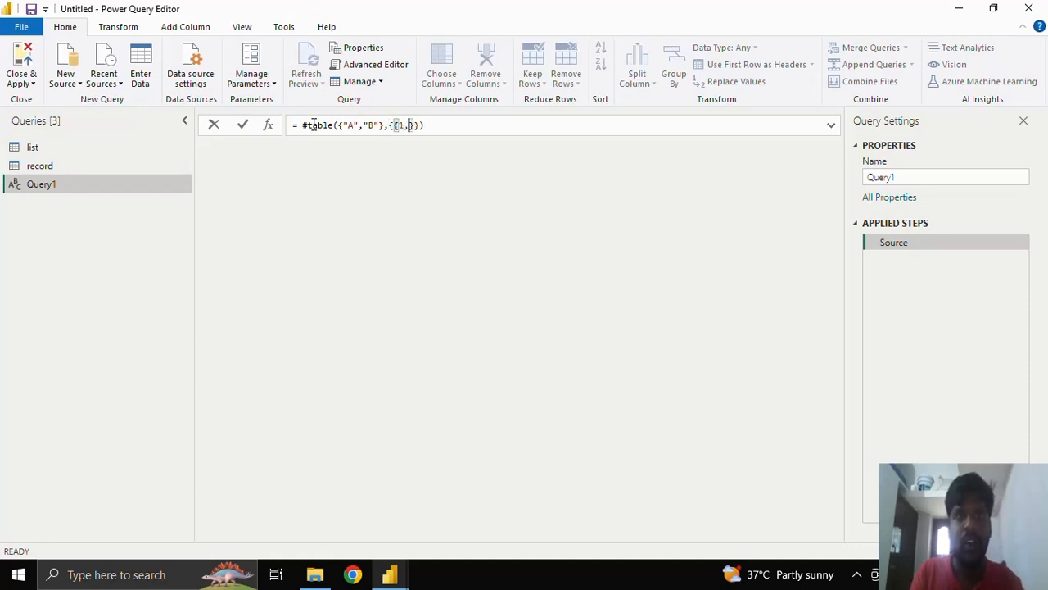
text(2)
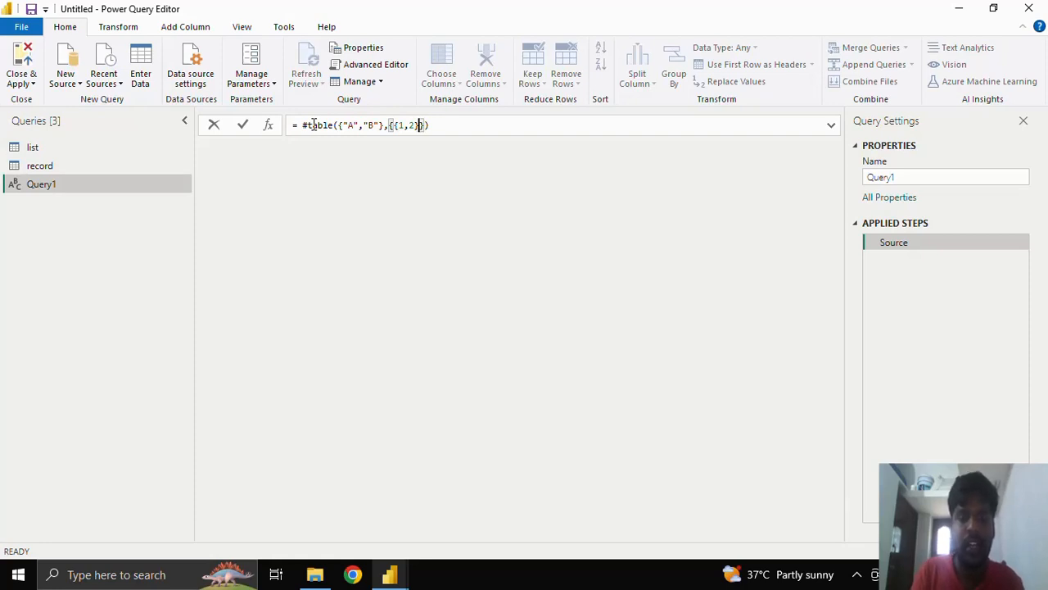
text(,)
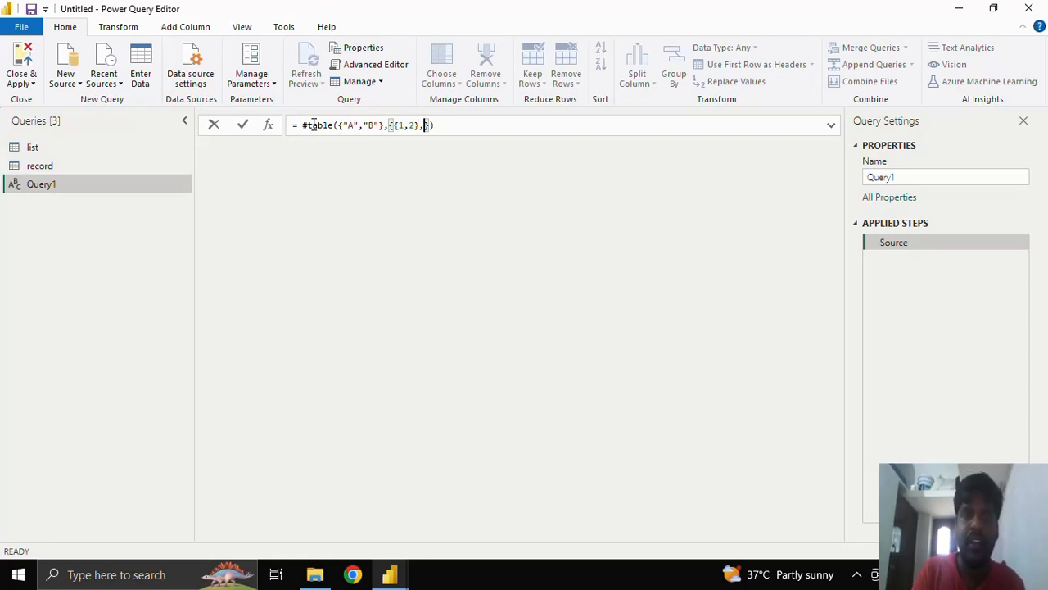
text({})
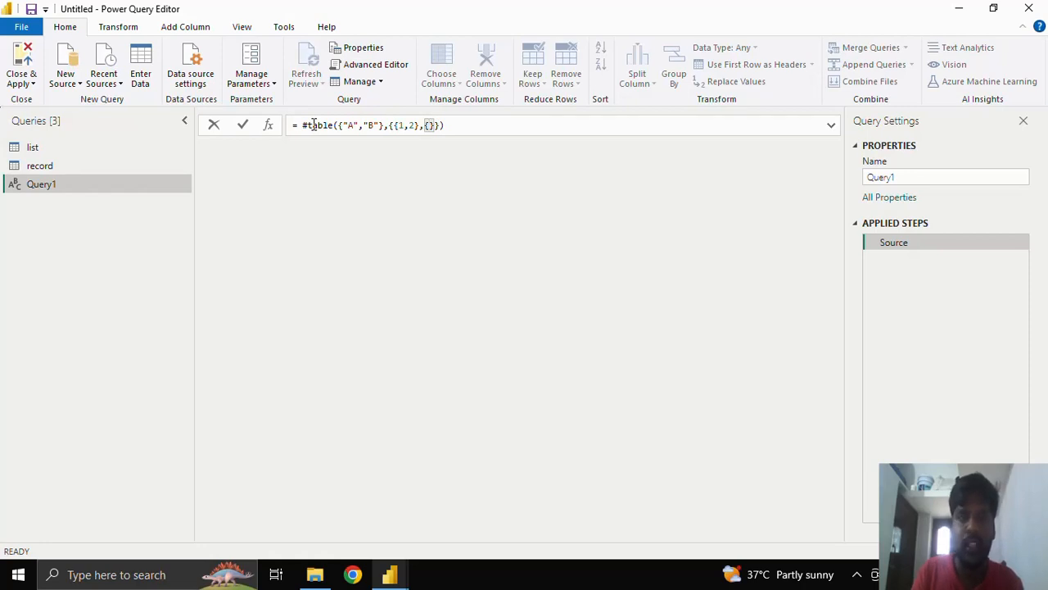
text(3,)
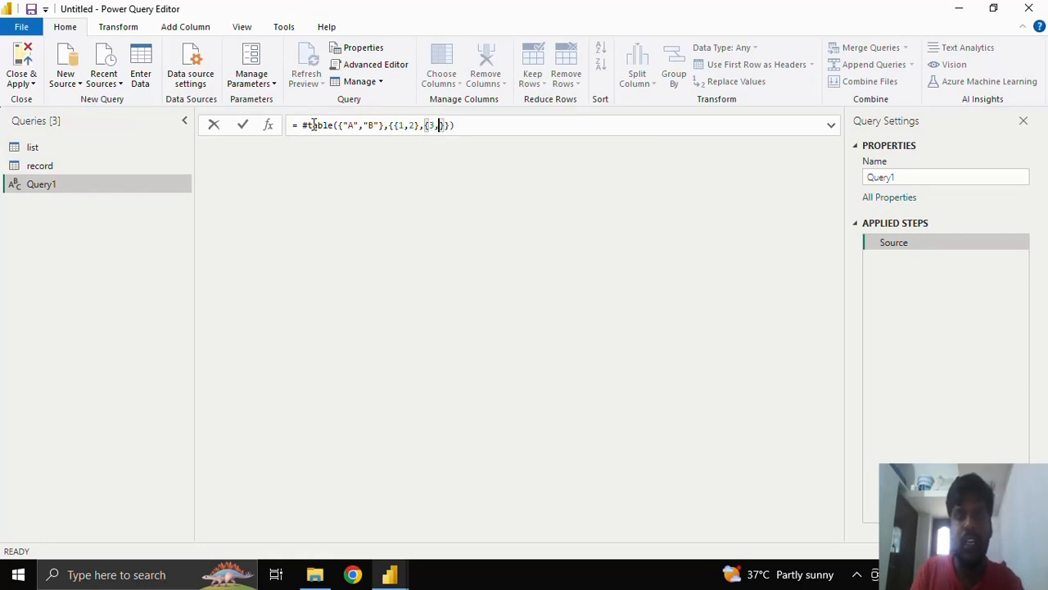
text(4)
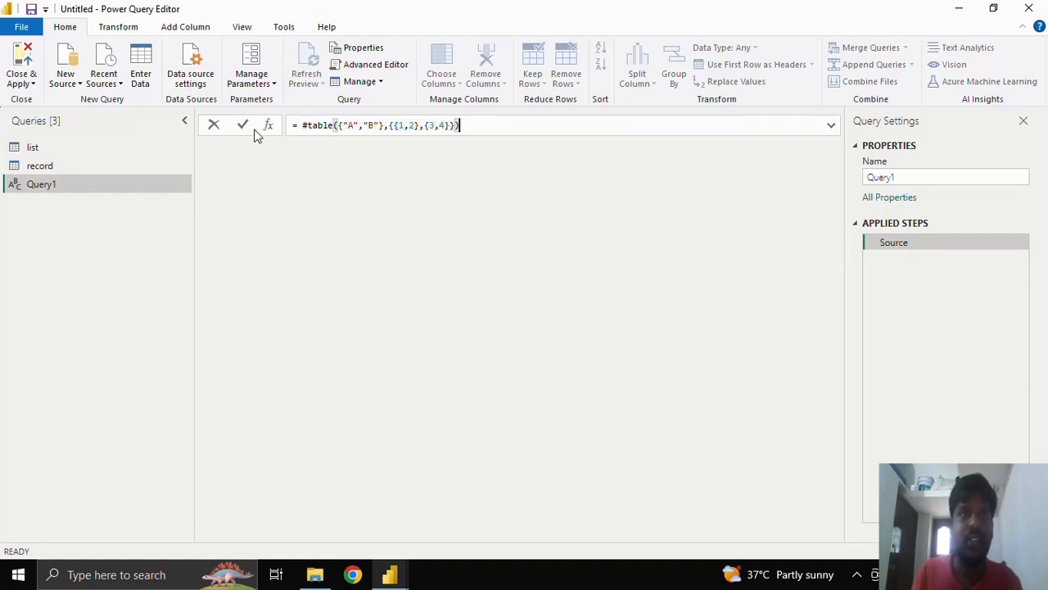
click(244, 124)
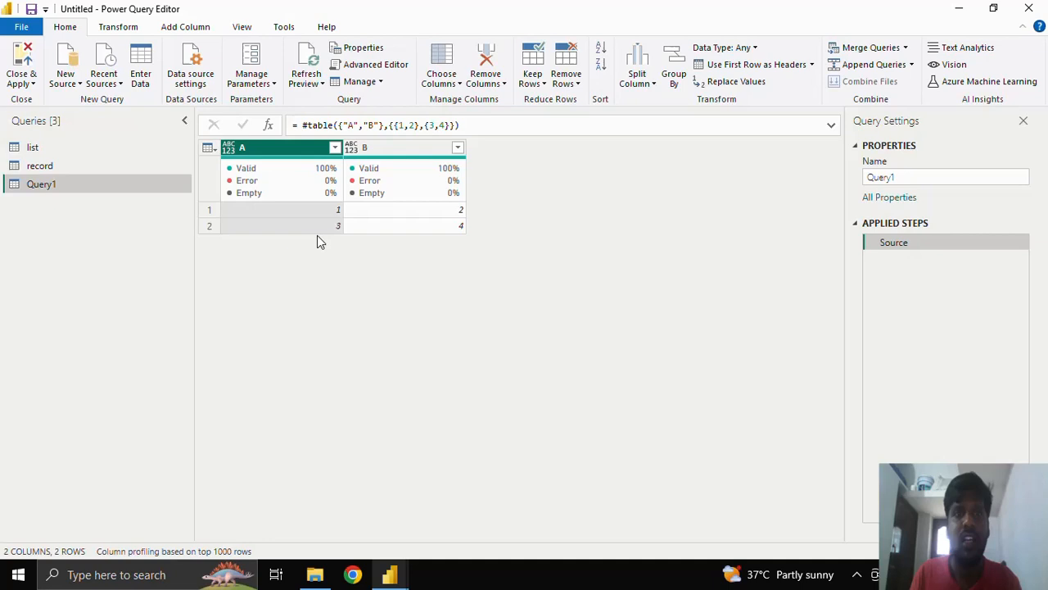
mouse_move(436, 233)
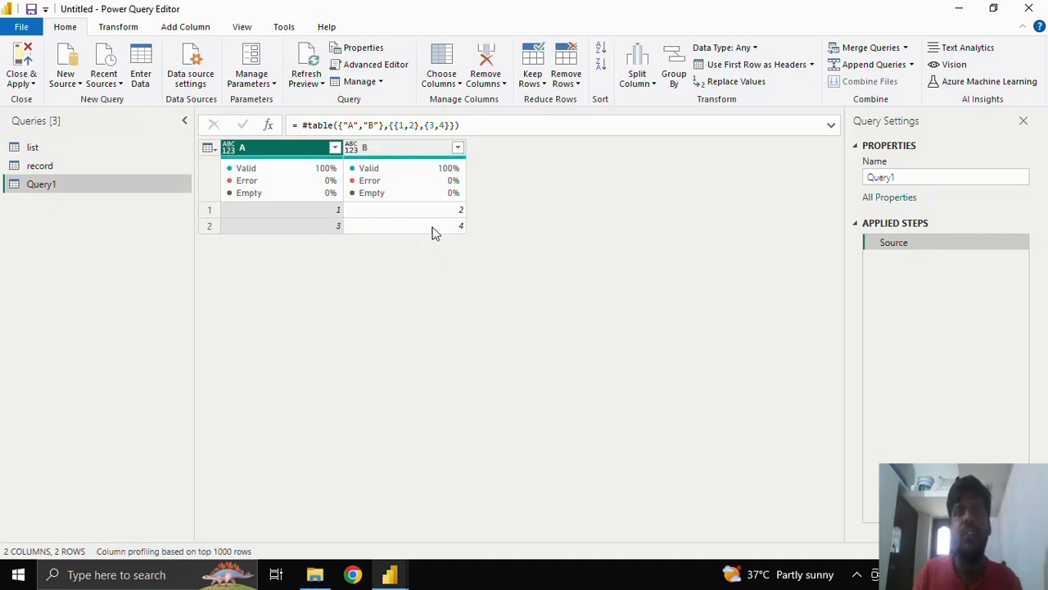
mouse_move(426, 210)
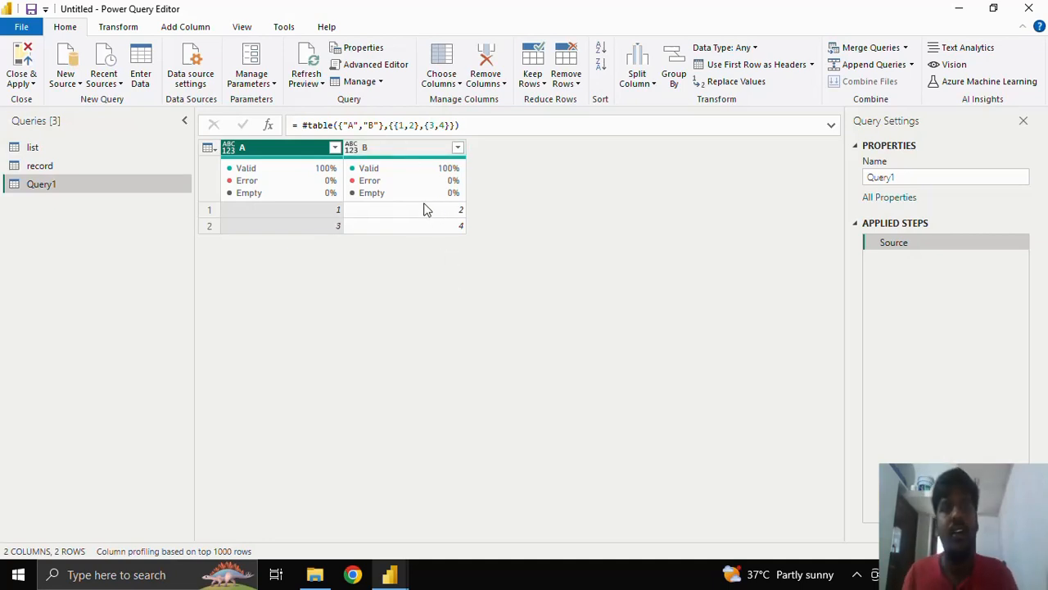
Rename the two-column #table query to 'Table'
click(945, 177)
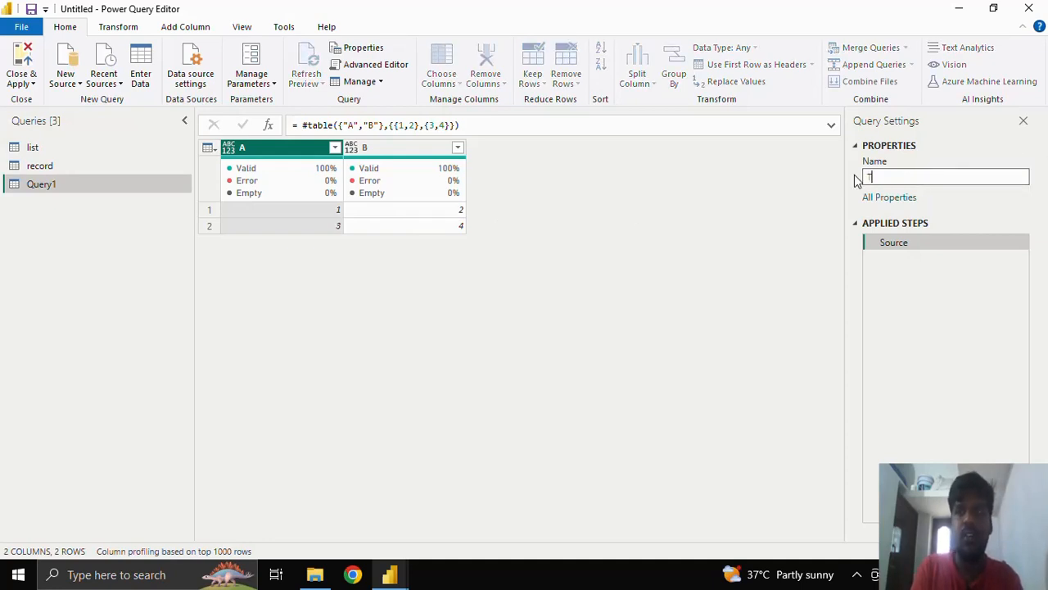
text(Table)
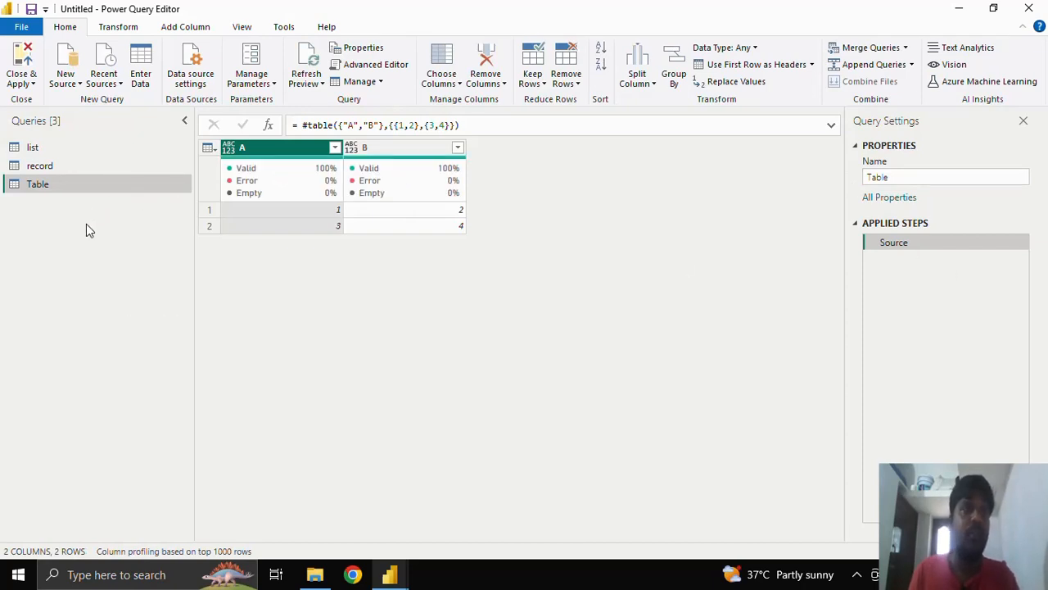
Add a new blank query and type the function header = (x,y) =>
right_click(90, 230)
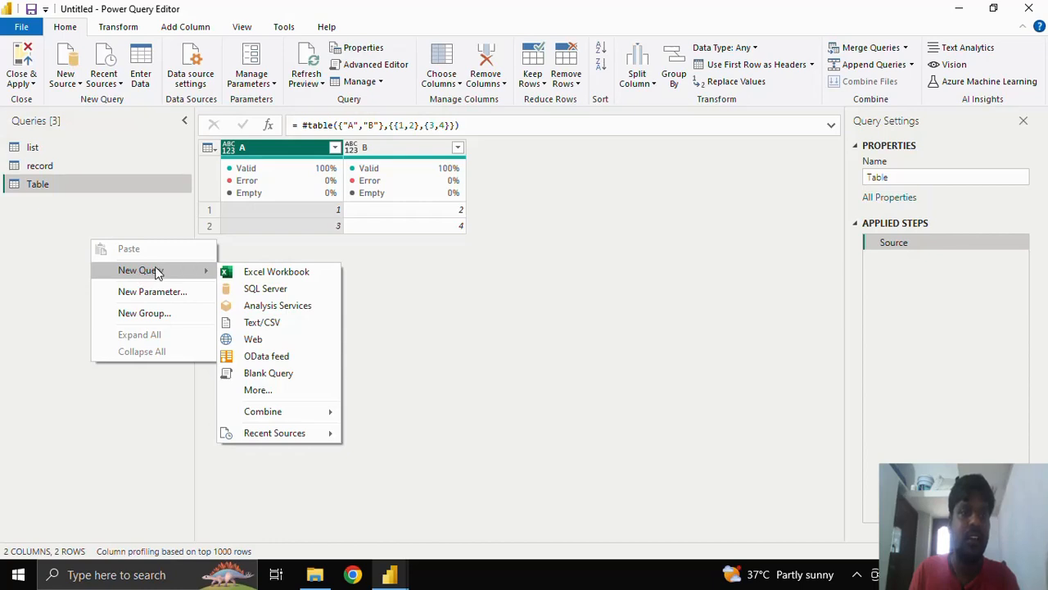
click(299, 319)
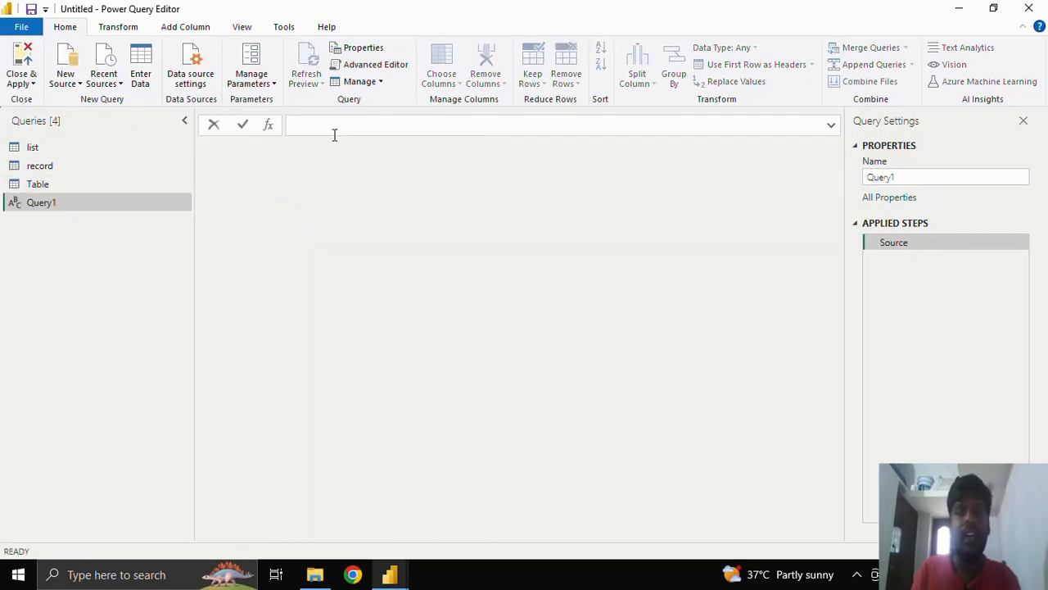
text(=)
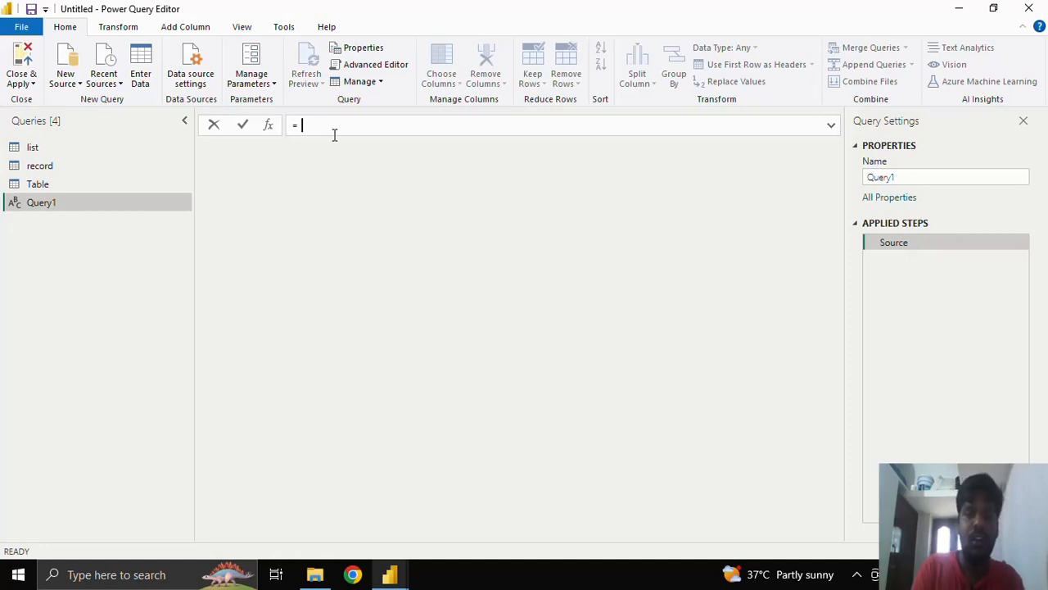
text(())
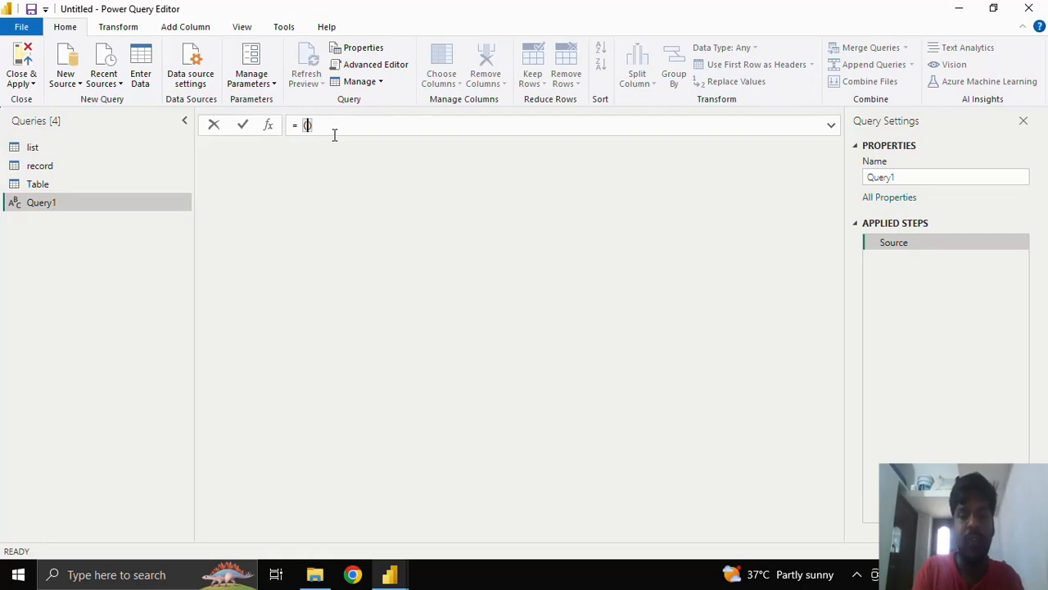
text(x)
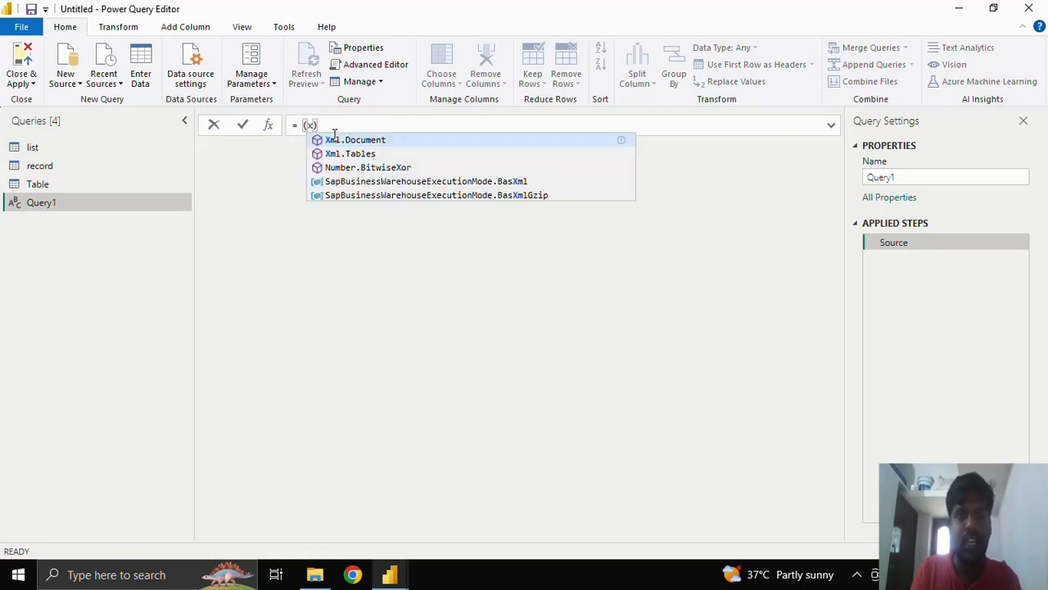
text())
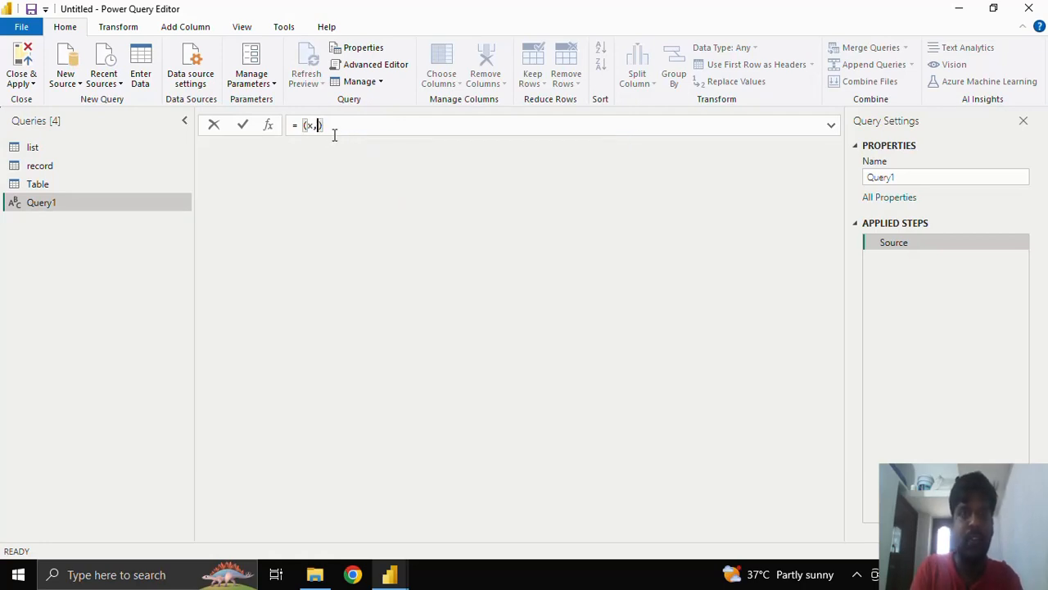
text(y)
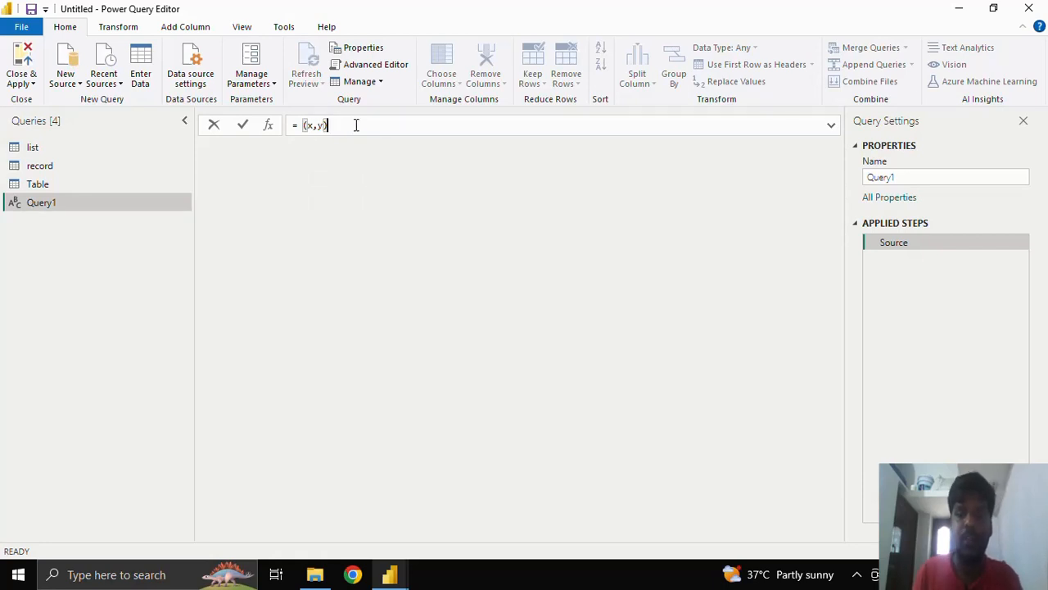
text(=)
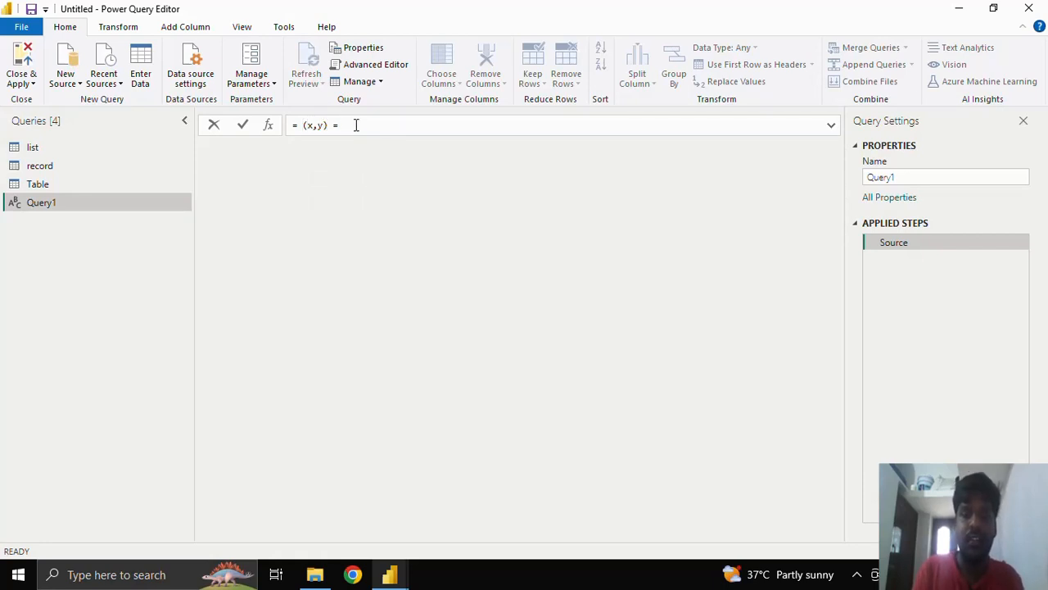
text(>)
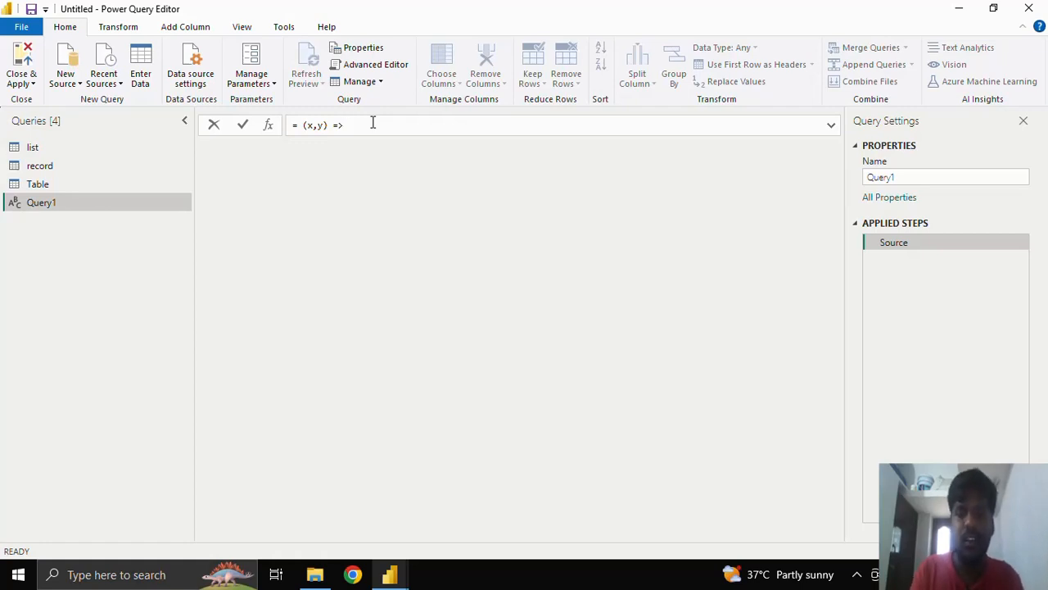
Type the function body (x+y)/2 in the formula bar
text(())
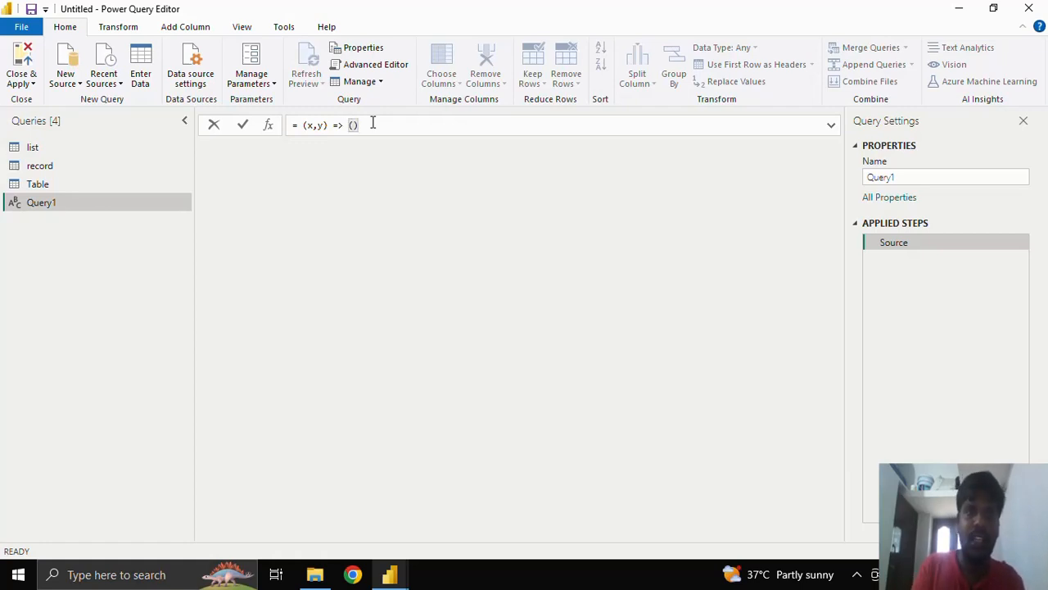
text(x)
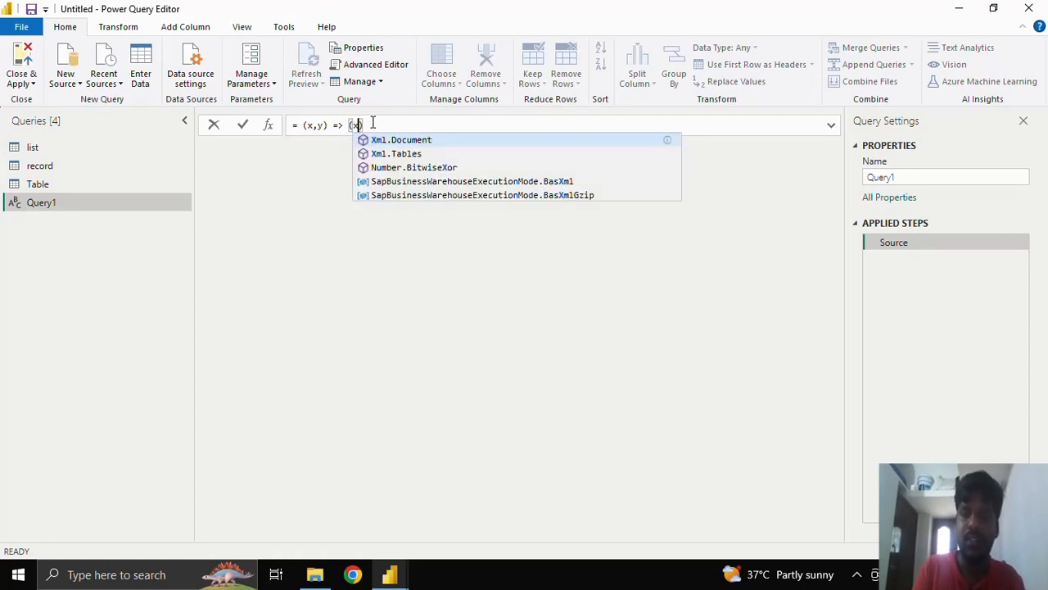
text(+y)
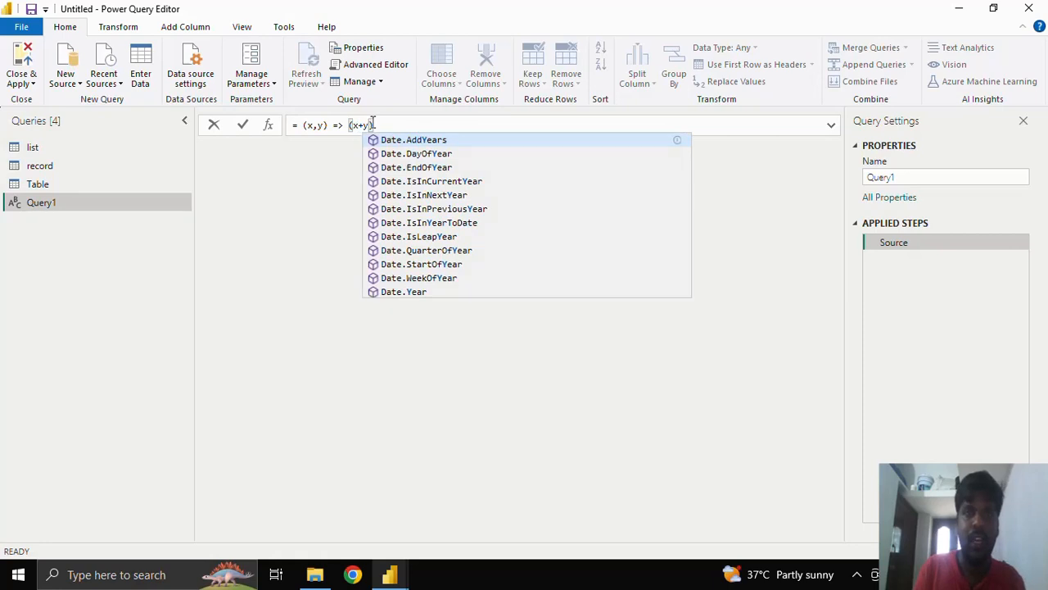
text(/2)
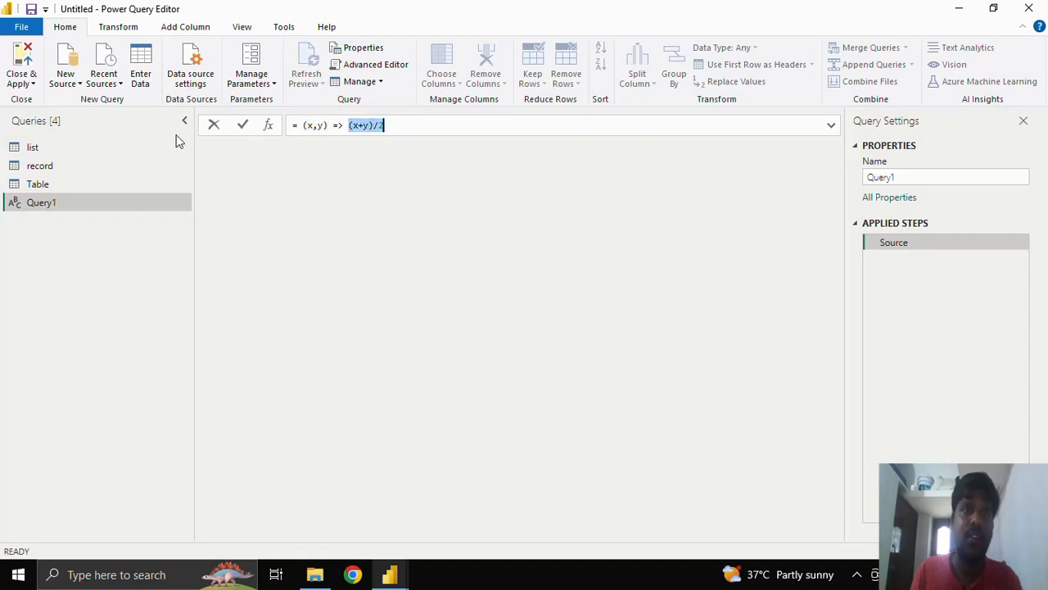
Commit the (x,y)=>(x+y)/2 function and invoke it with x=20, y=30, returning 25
click(242, 125)
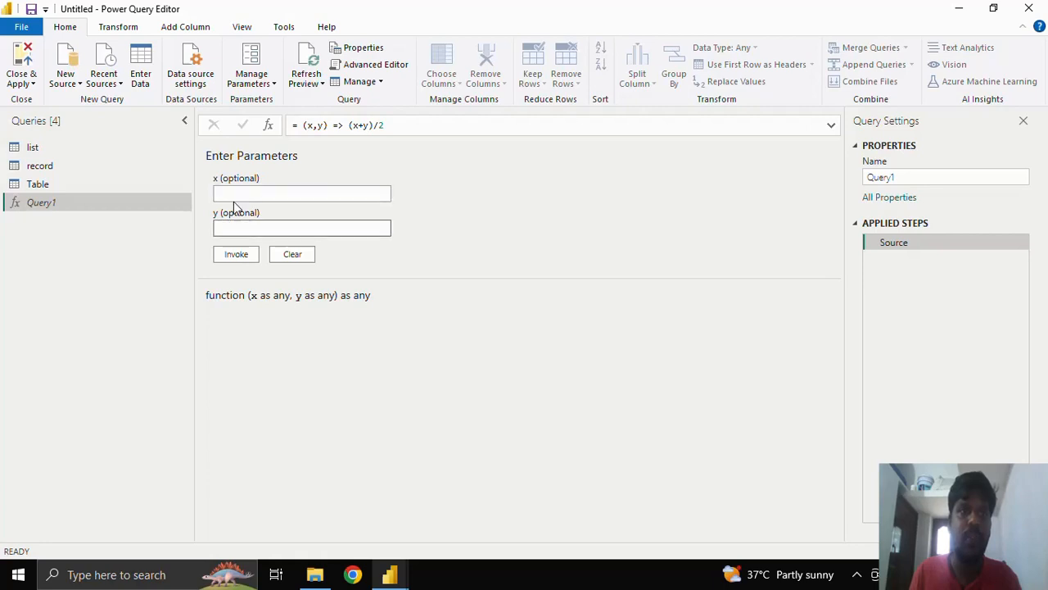
click(302, 194)
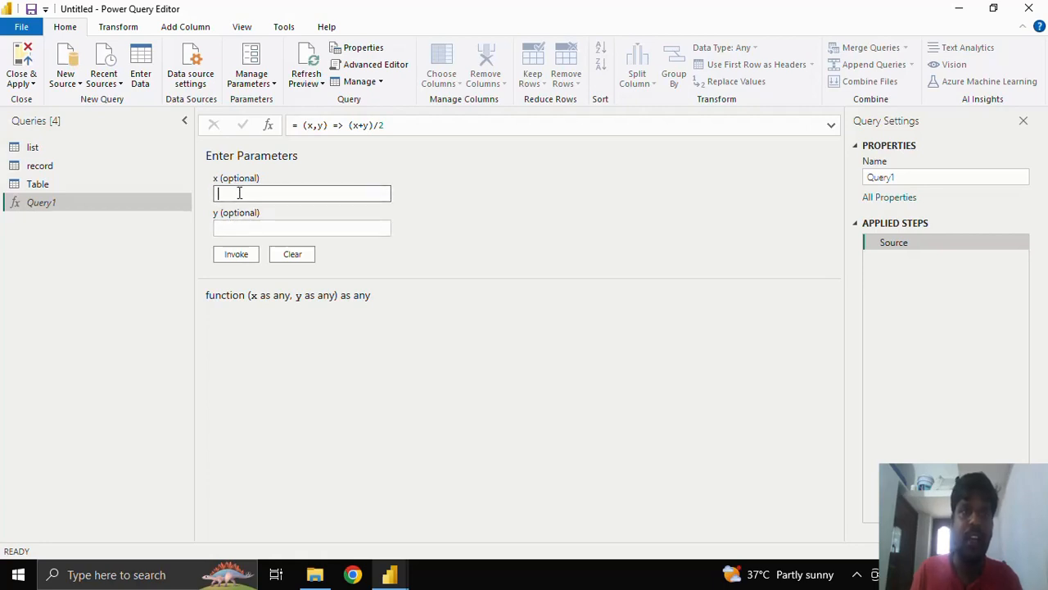
text(20)
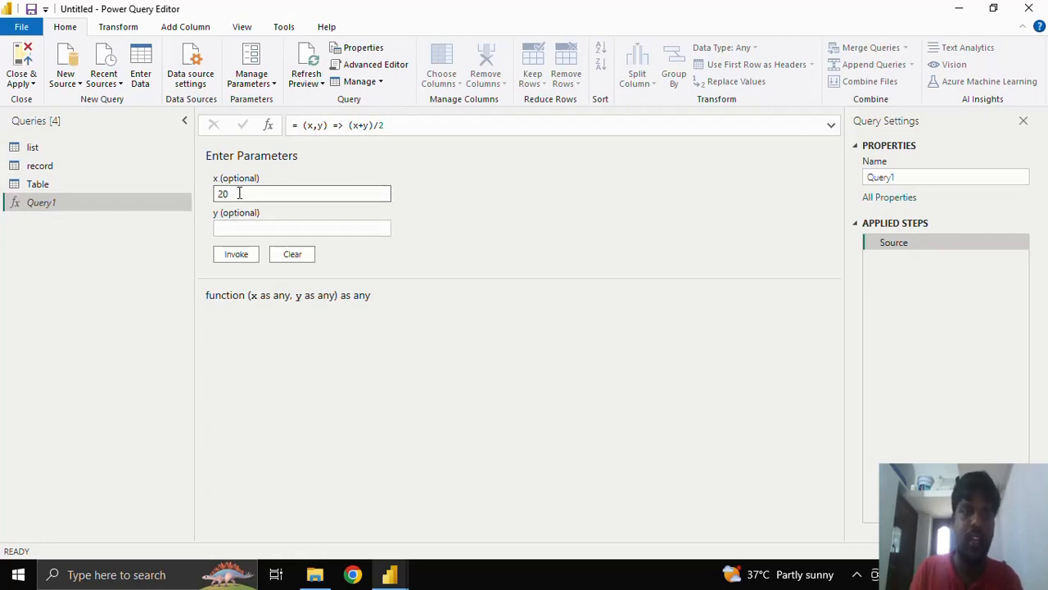
text(30)
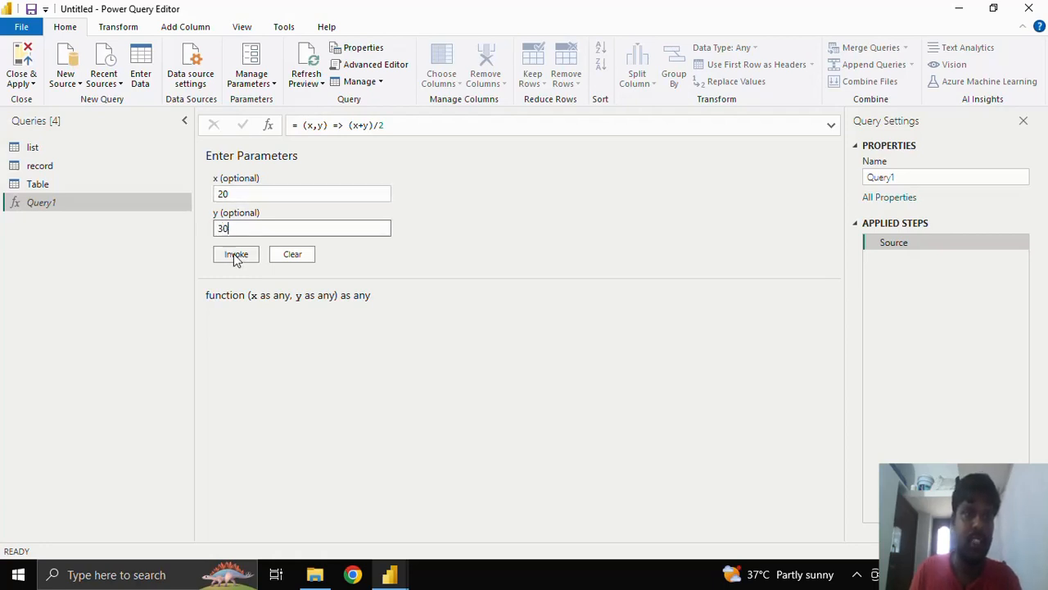
click(236, 254)
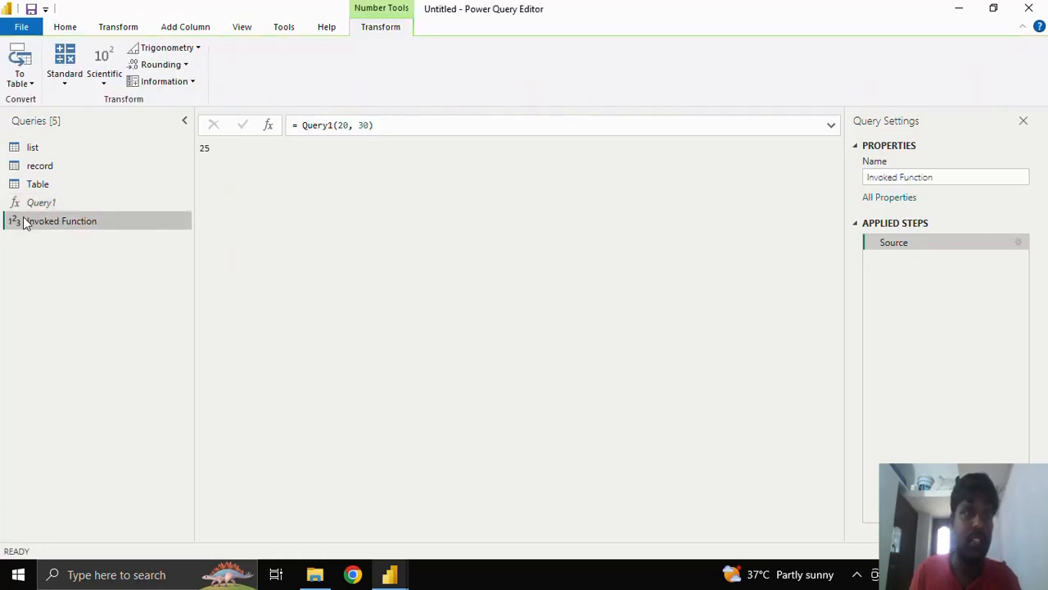
mouse_move(61, 222)
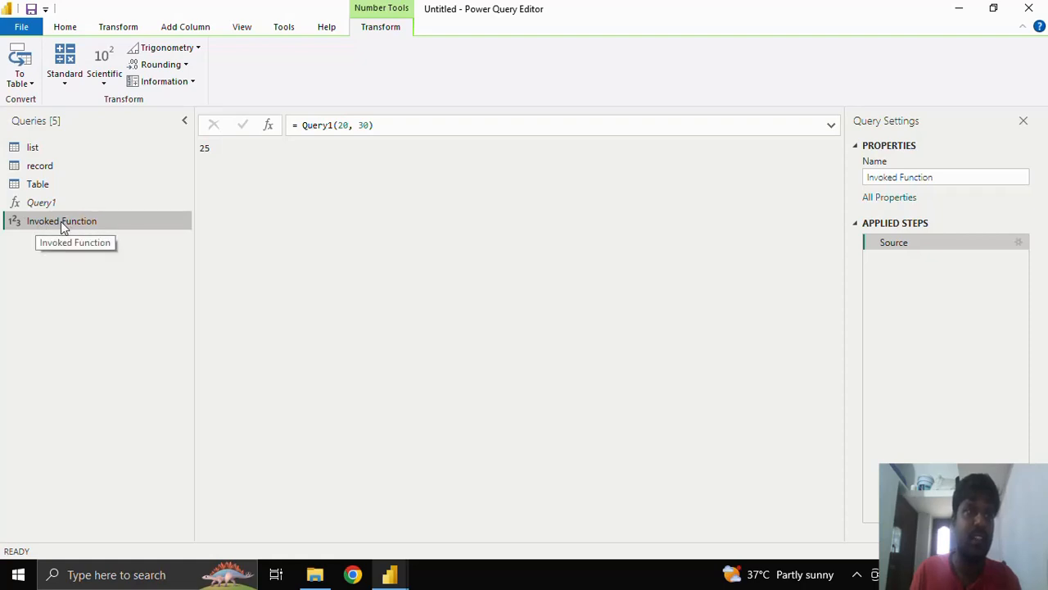
mouse_move(180, 216)
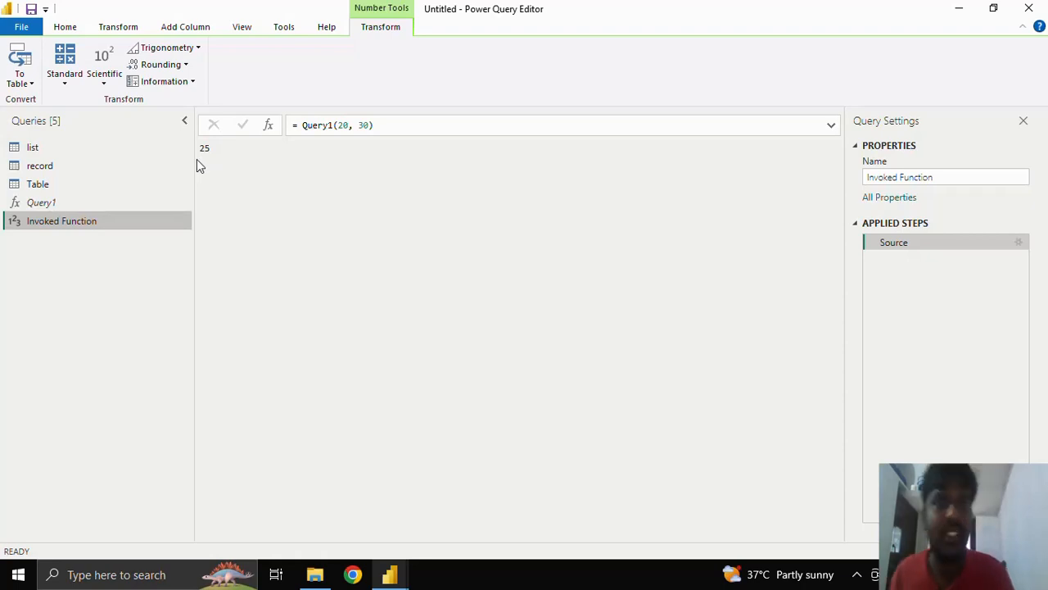
View the Query1 function definition, then return to the Invoked Function result 25
click(41, 202)
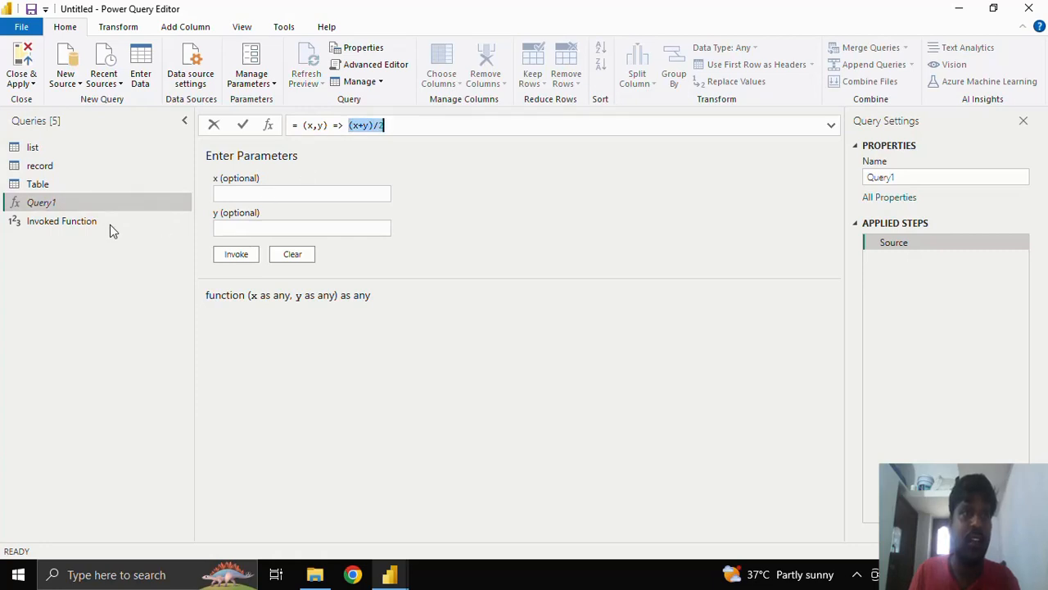
click(236, 254)
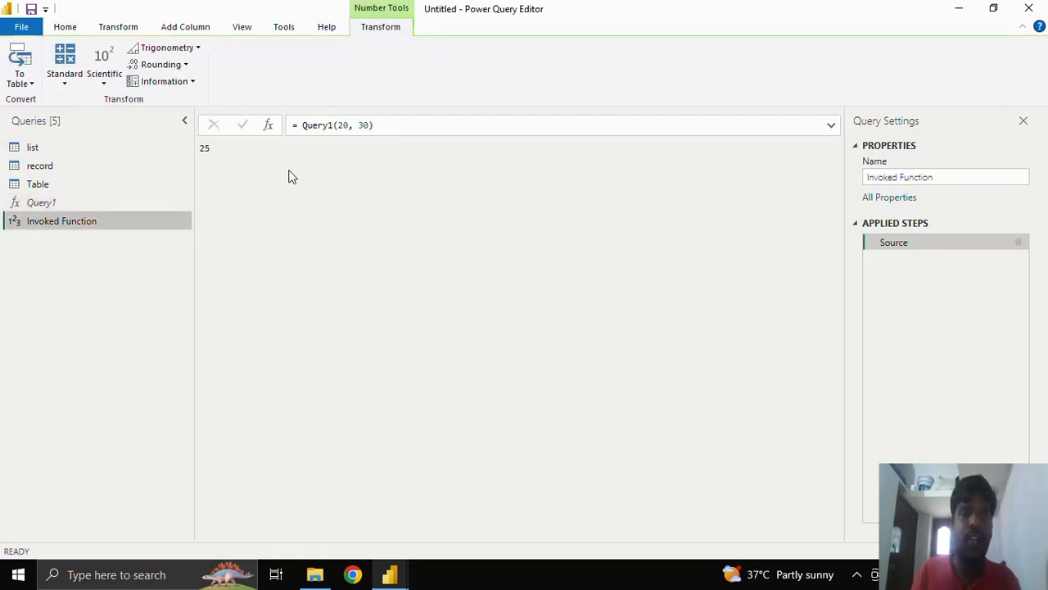
mouse_move(70, 168)
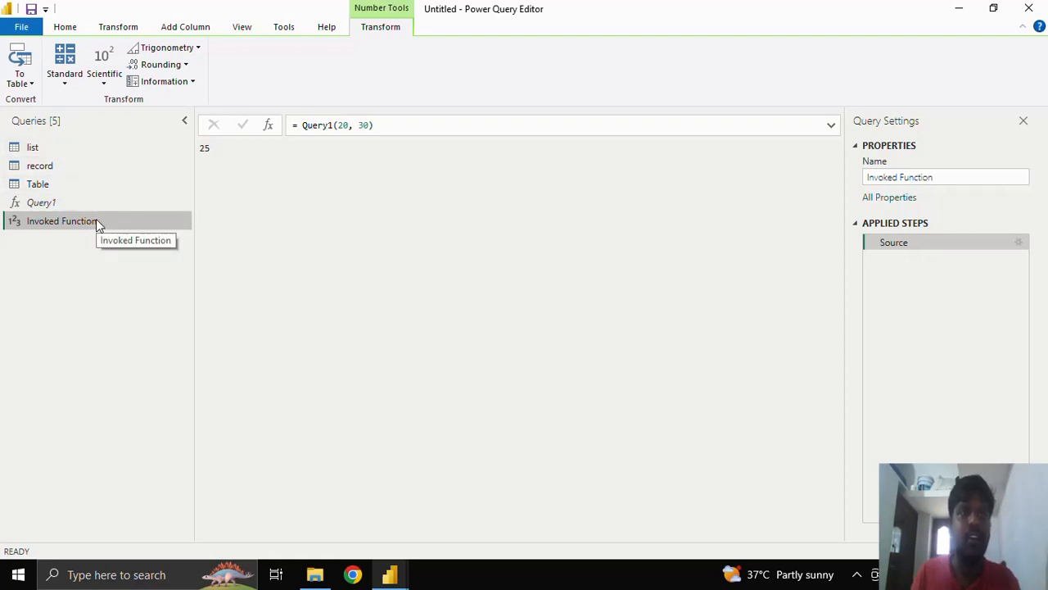
mouse_move(96, 264)
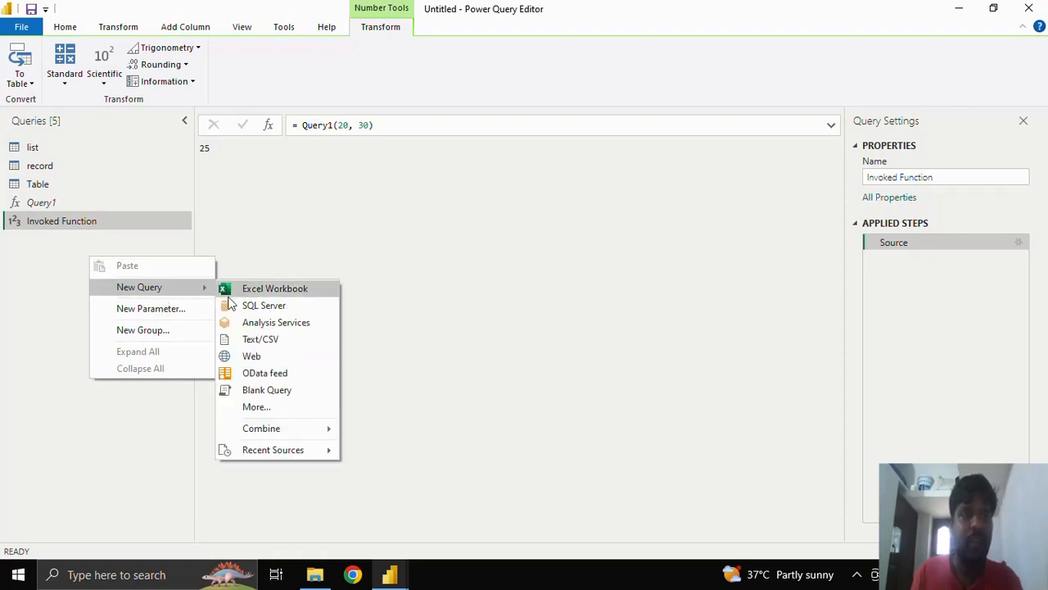
Add a blank query with formula = if 2 > 1 then "Pass" else "fail"
click(266, 389)
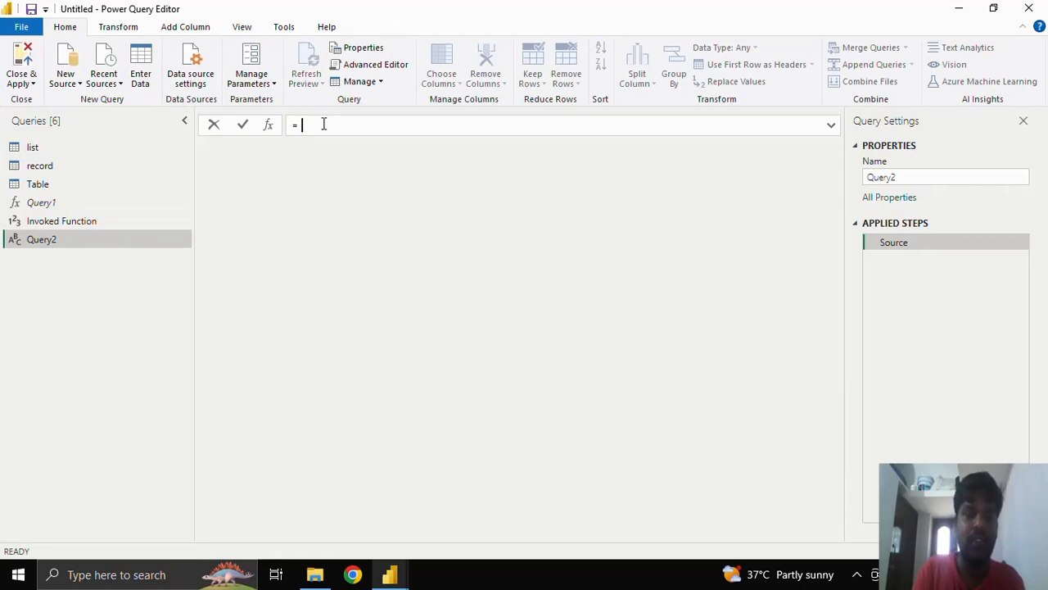
text(if)
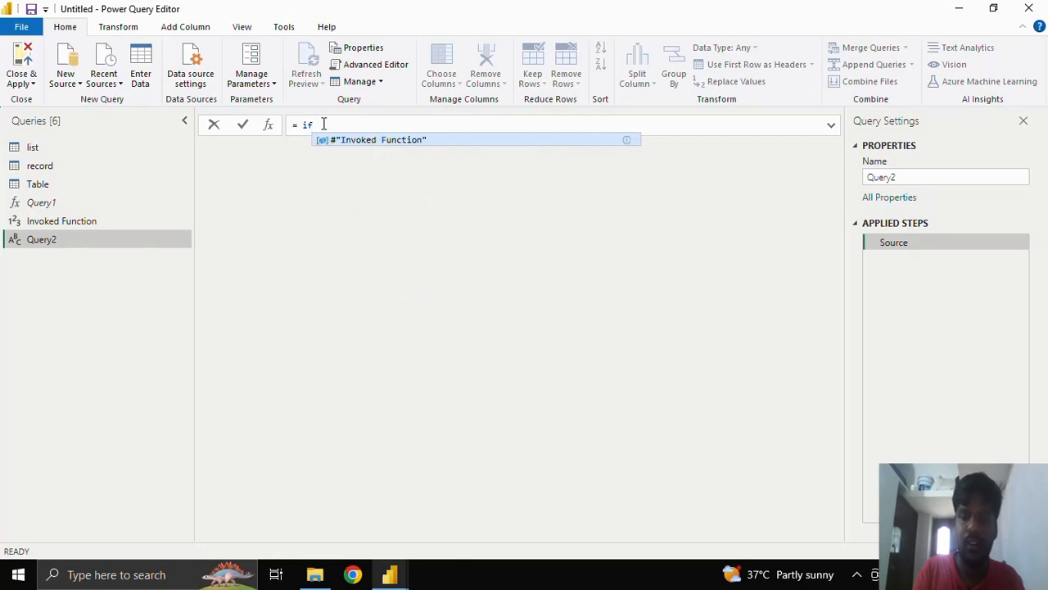
text(2 11)
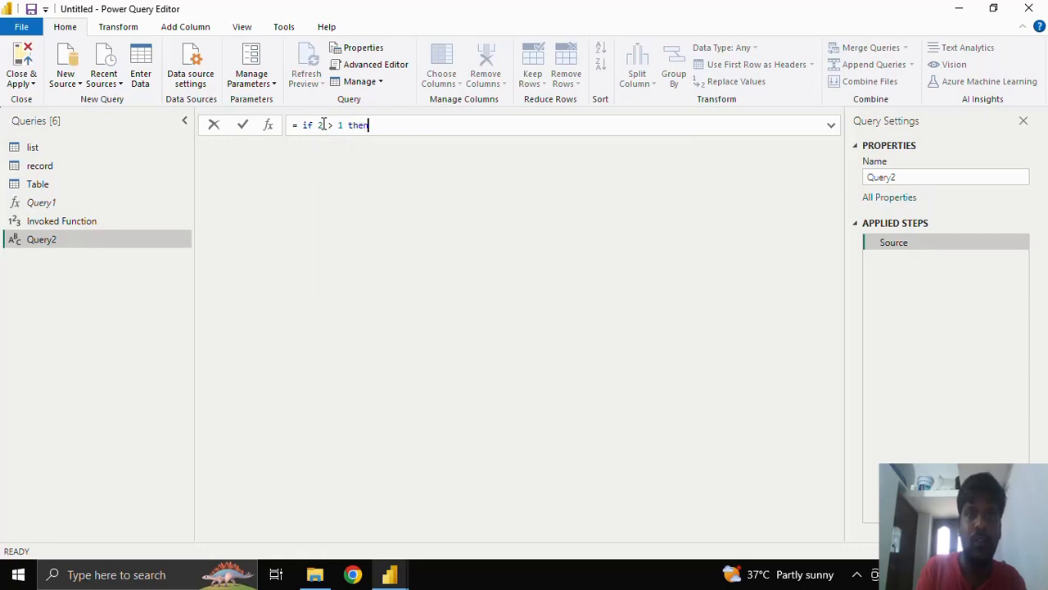
text("Pass" else "fail)
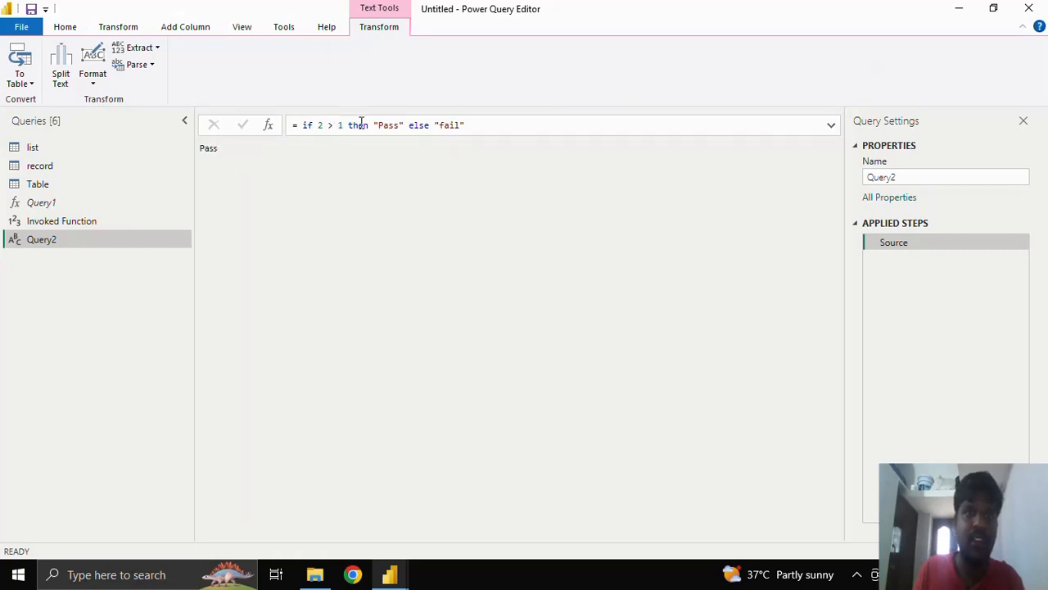
mouse_move(108, 289)
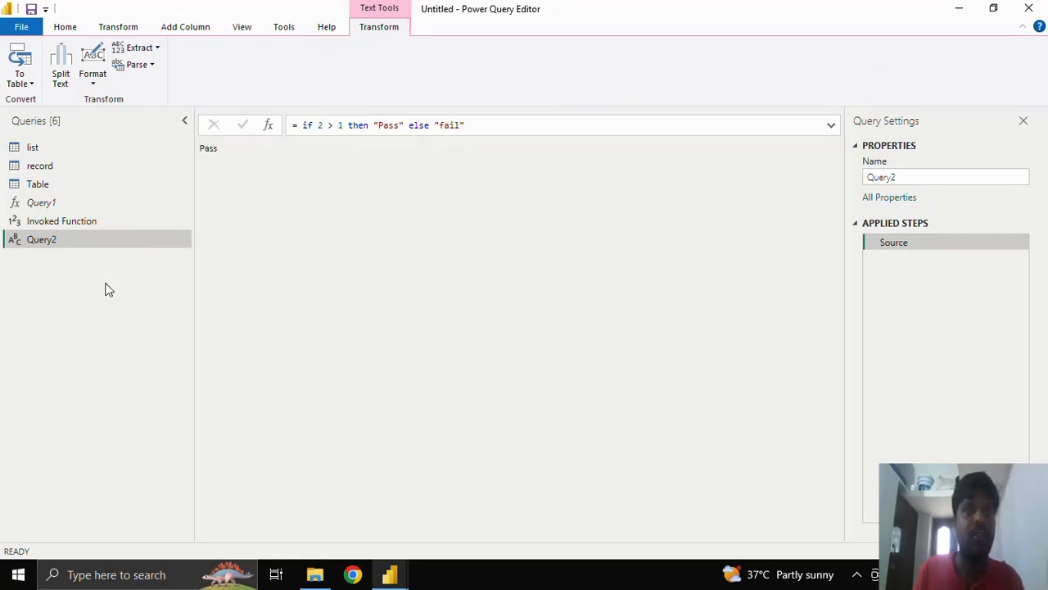
mouse_move(303, 244)
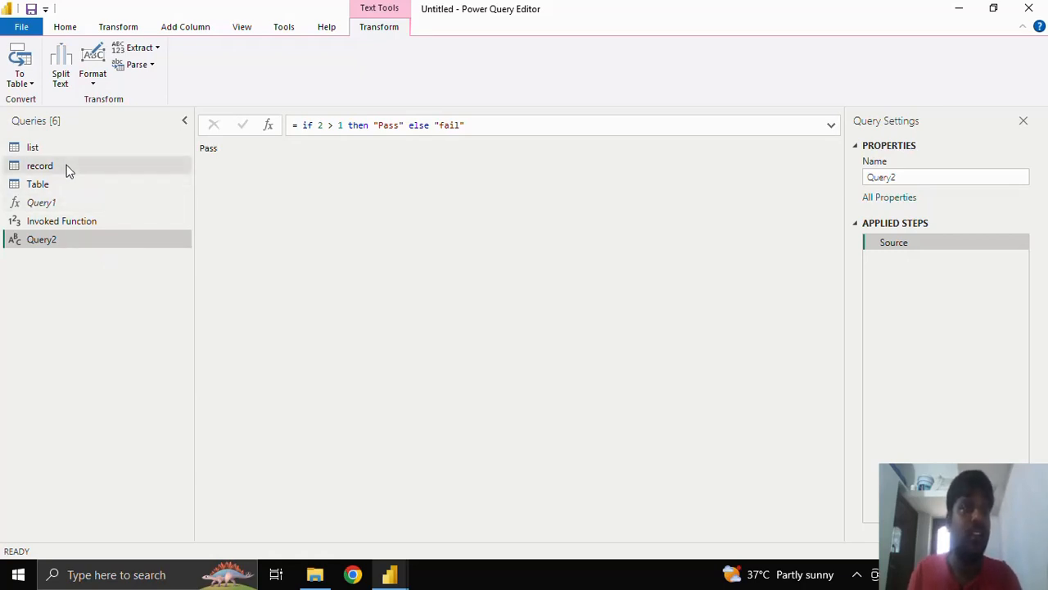
mouse_move(180, 367)
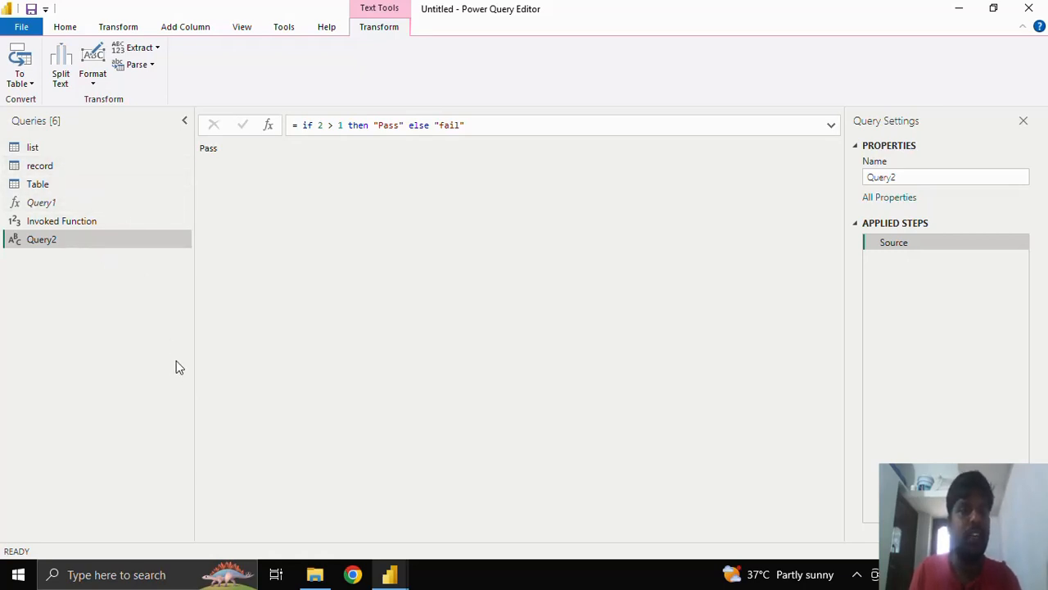